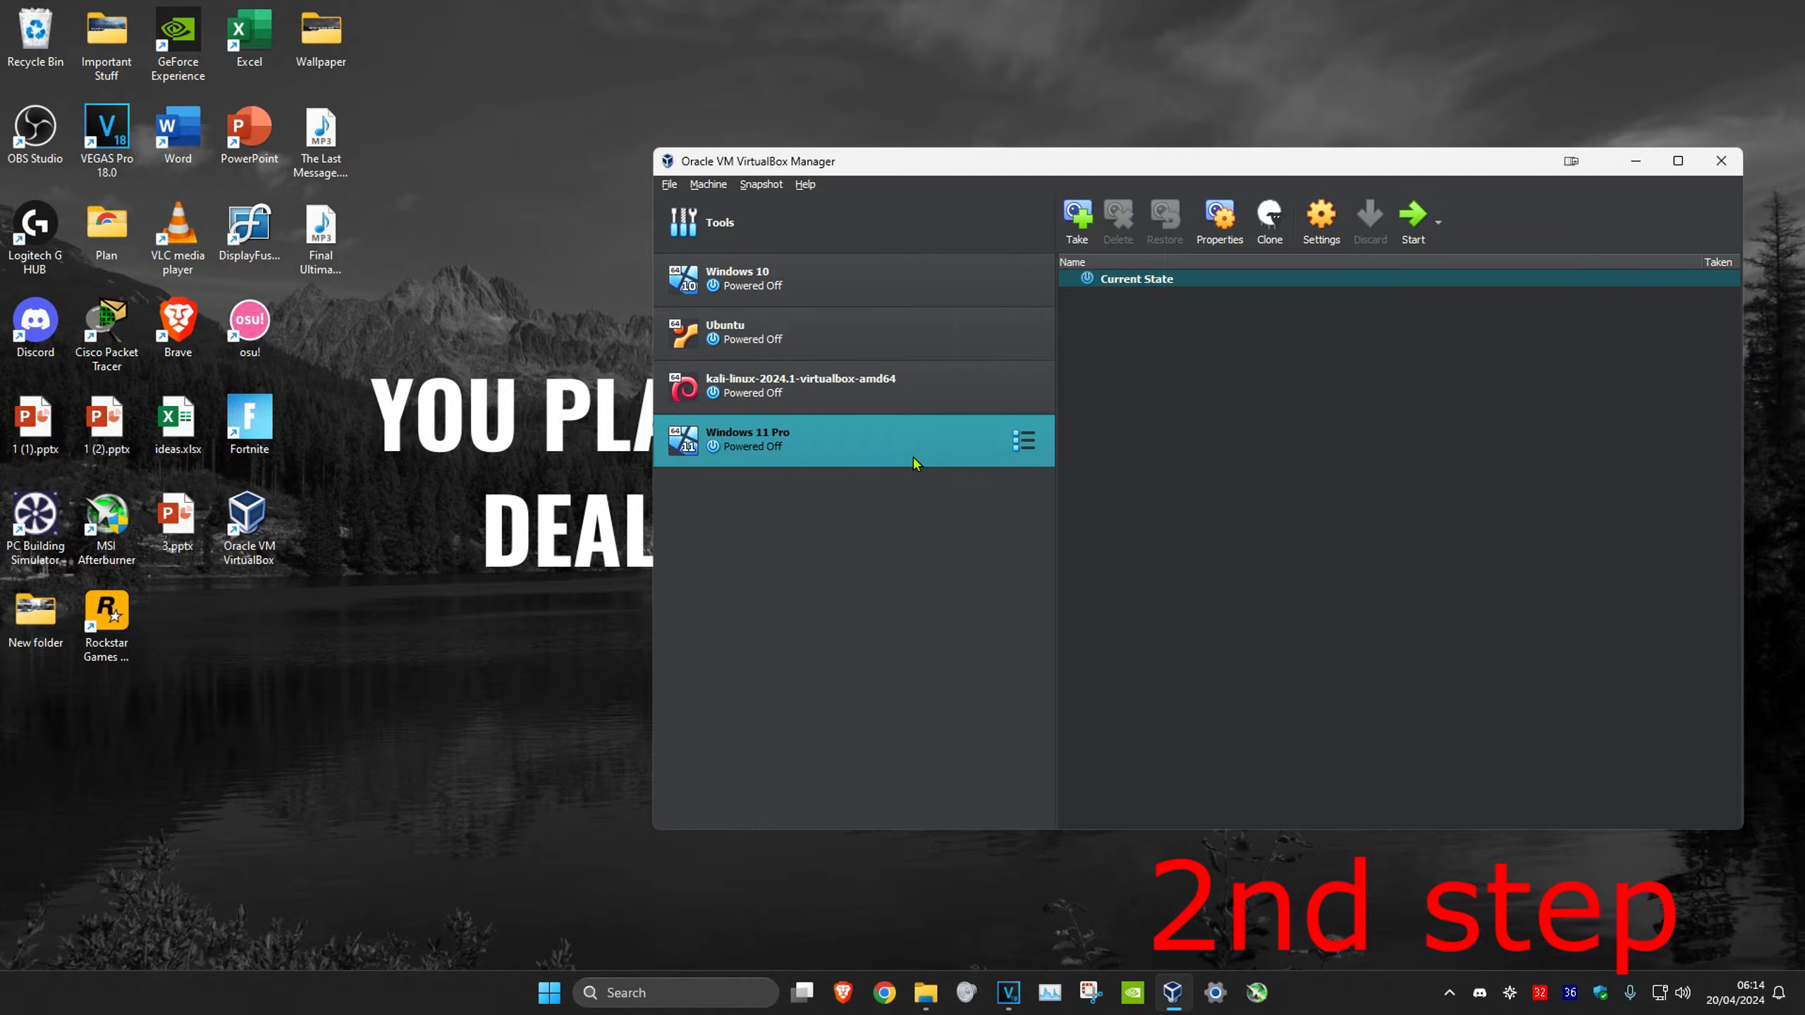
- Open Settings for the Windows 11 Pro virtual machine from the VirtualBox toolbar
{"action": "left_click", "coordinate": [1319, 218]}
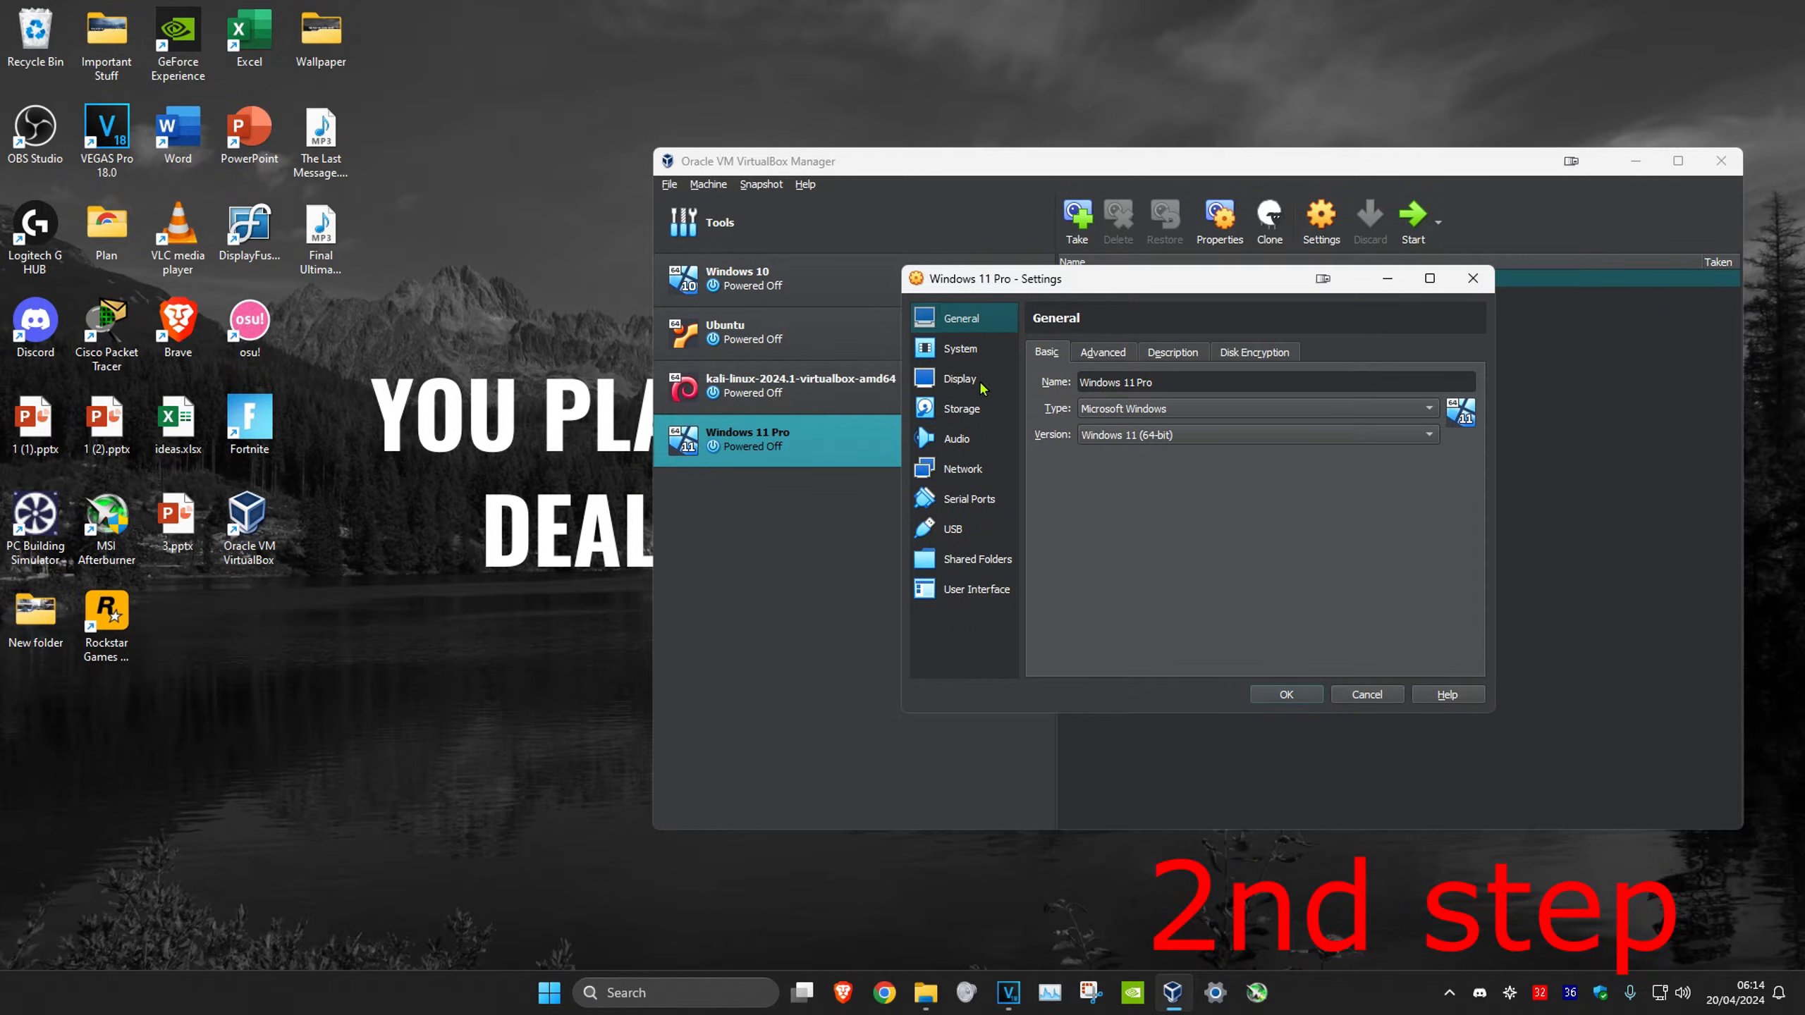
- Show the Display settings with 256 MB video memory, VBoxSVGA and 3D acceleration enabled
{"action": "left_click", "coordinate": [959, 378]}
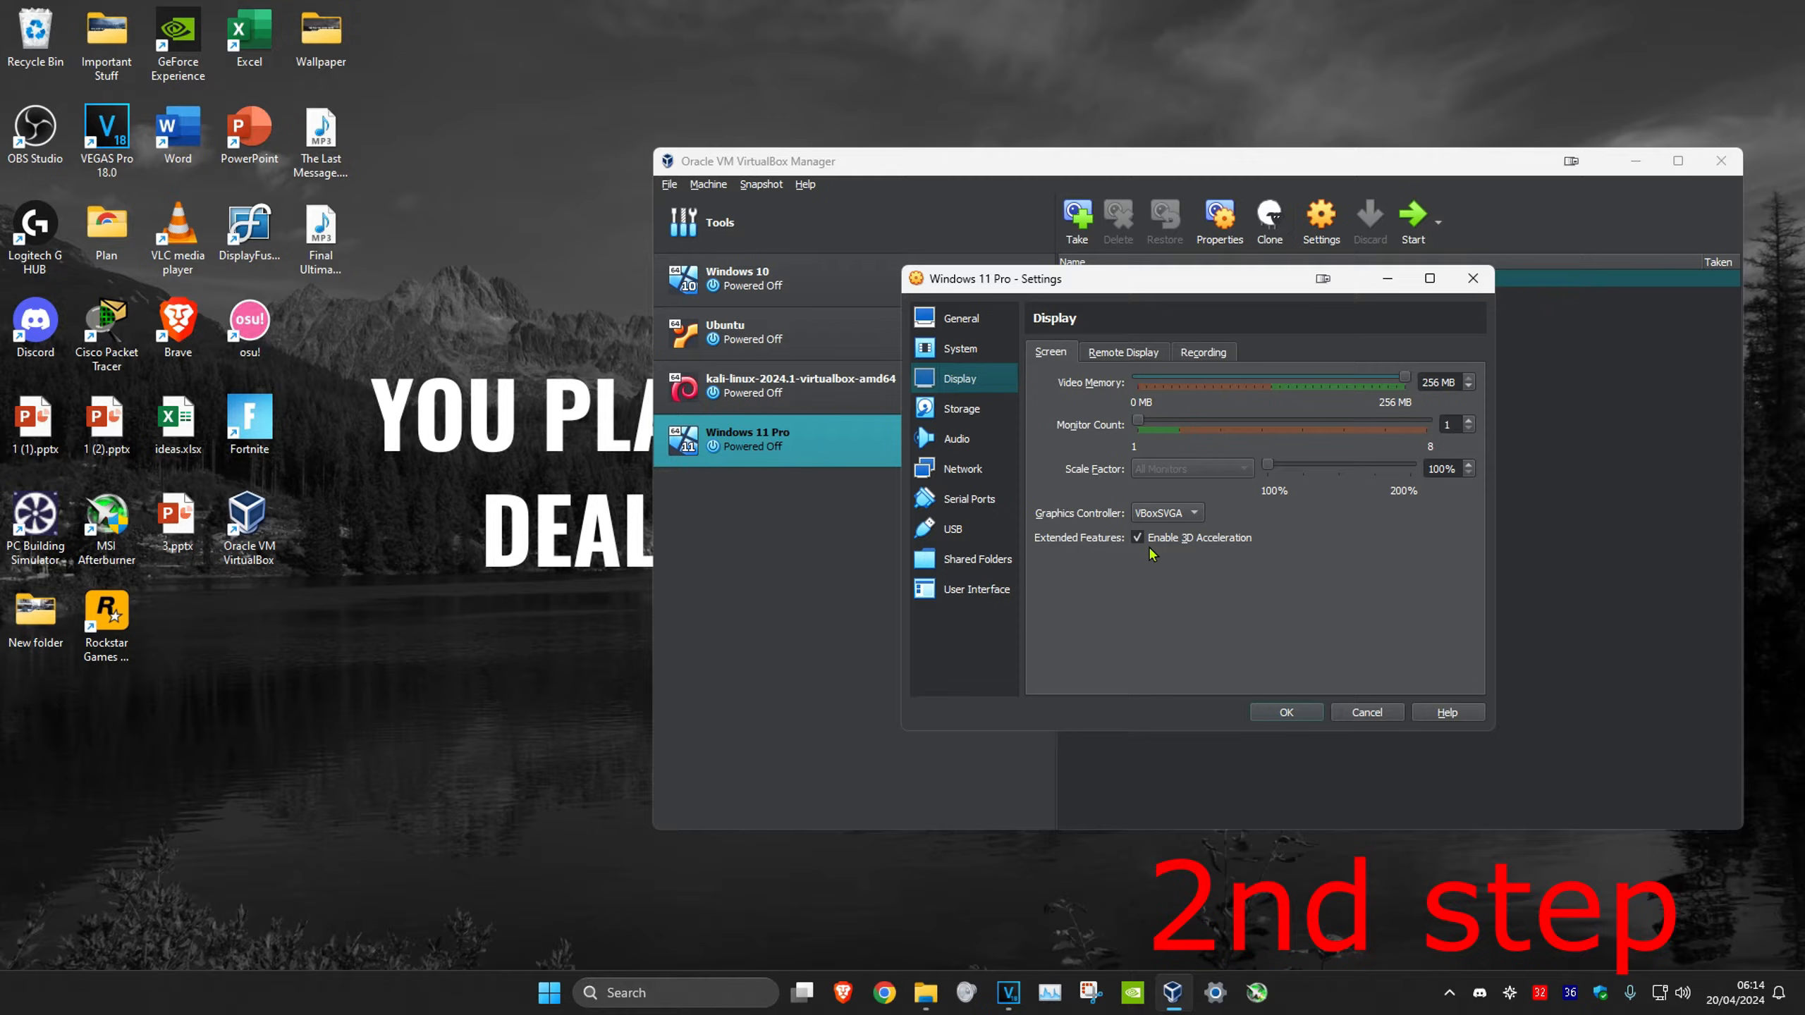
{"action": "mouse_move", "coordinate": [1142, 548]}
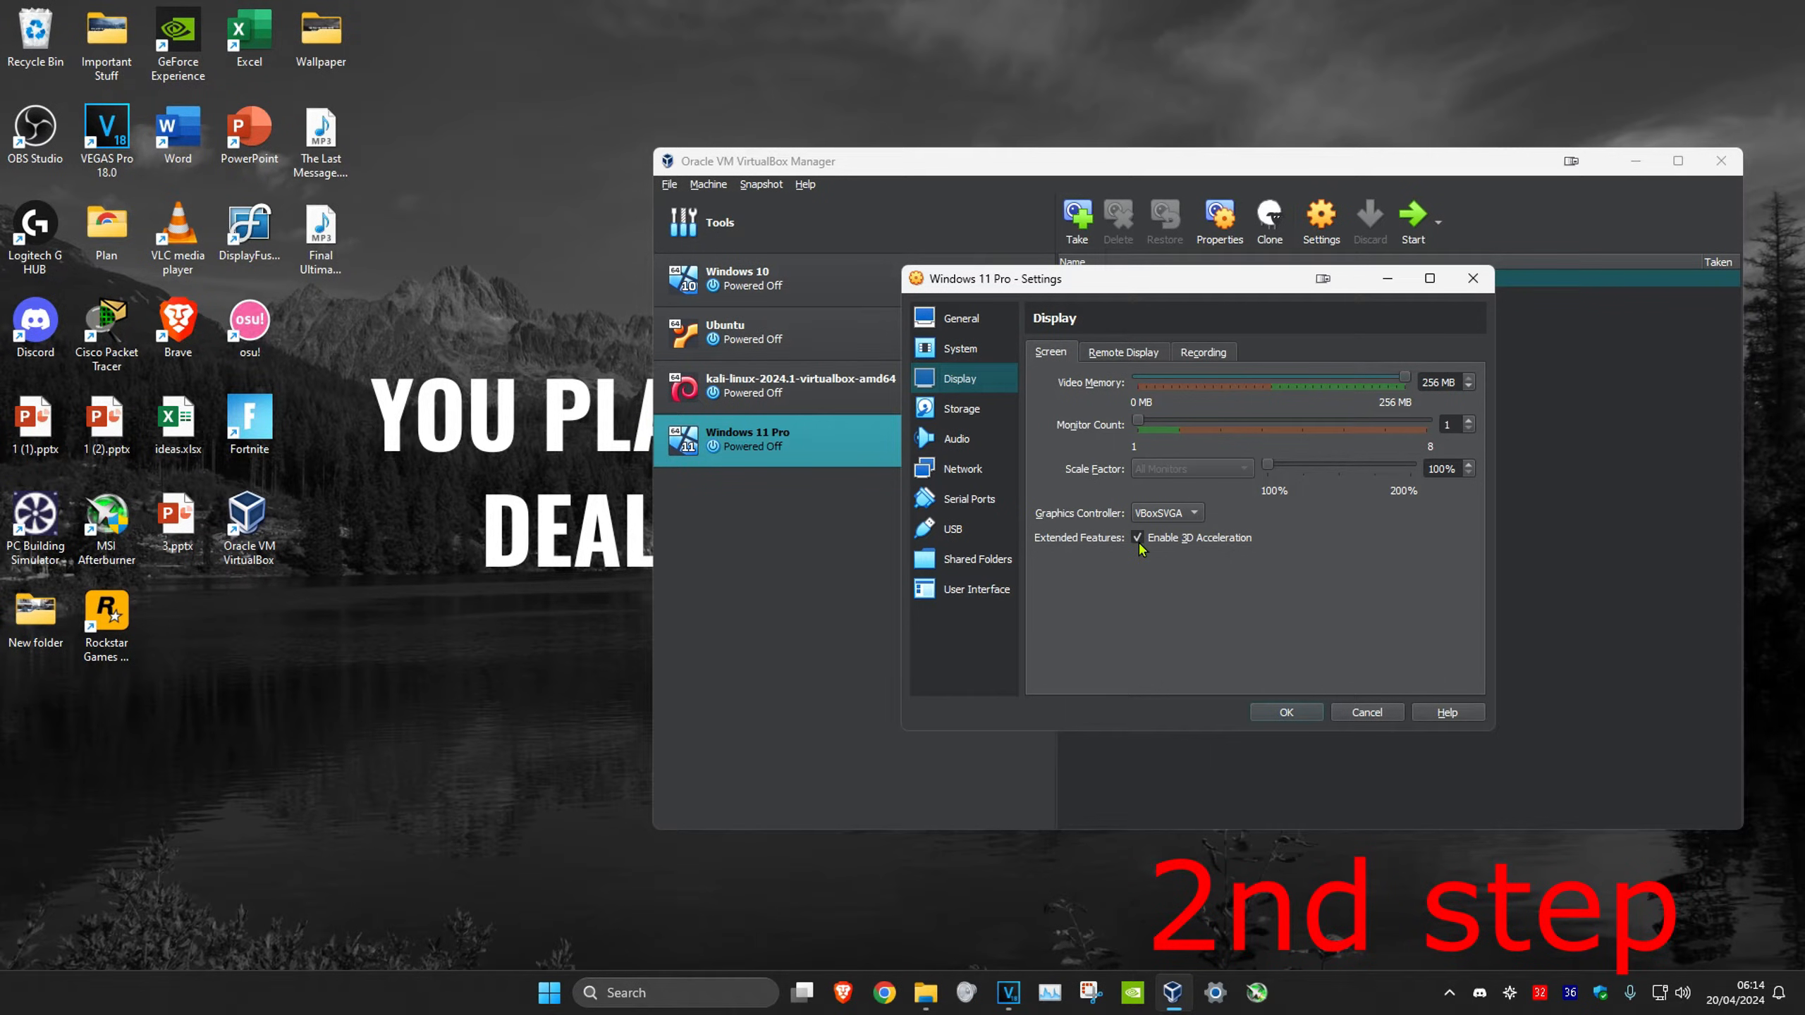
{"action": "mouse_move", "coordinate": [1071, 389]}
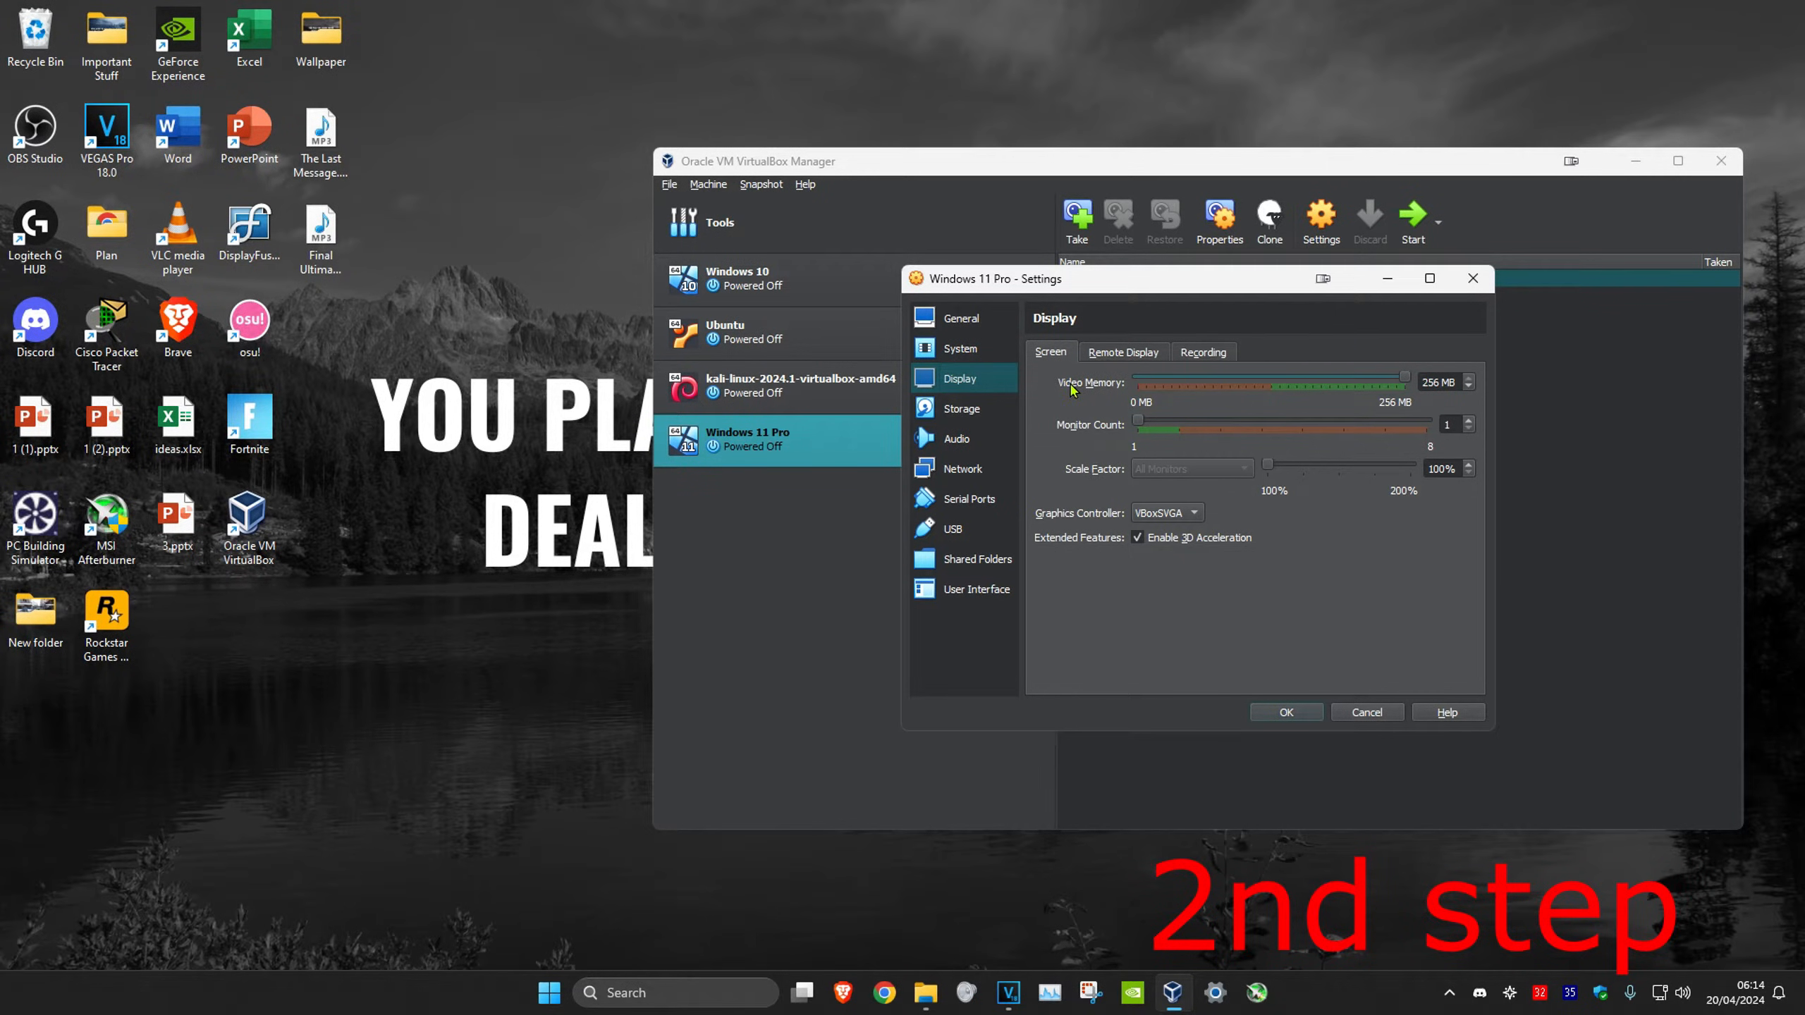
{"action": "mouse_move", "coordinate": [1415, 383]}
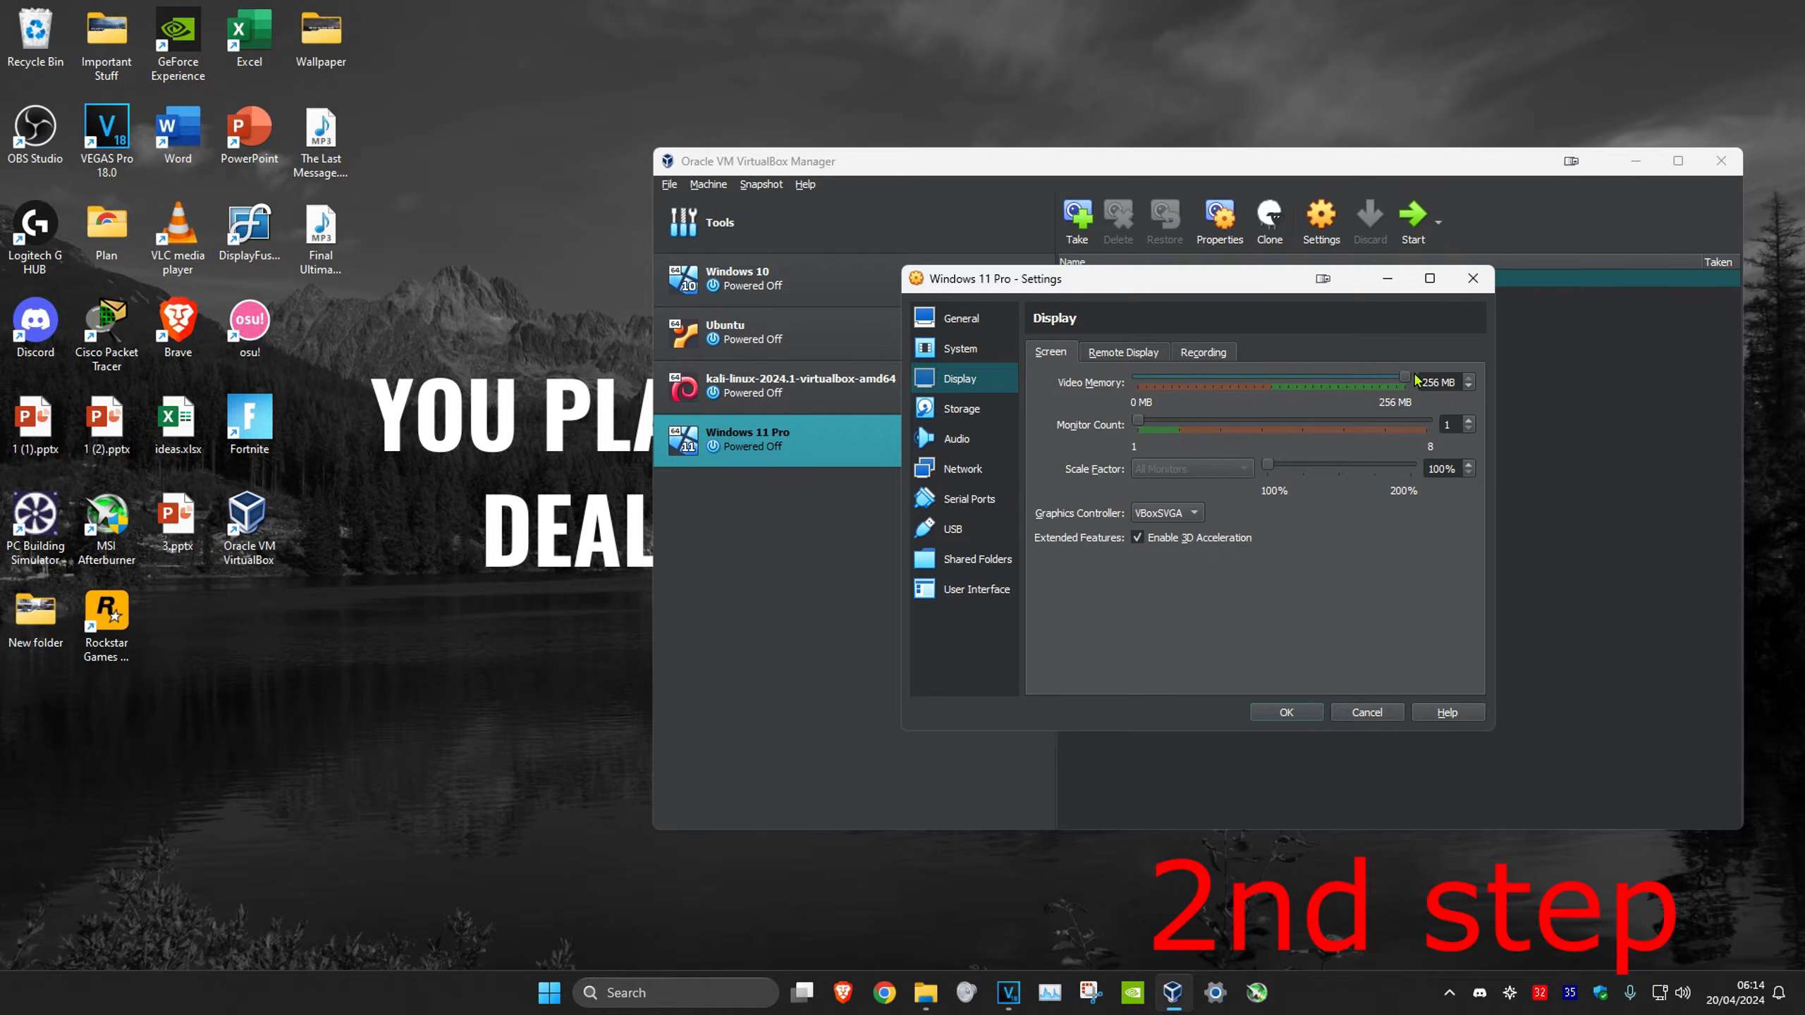
- Review System settings at 8192 MB memory and 4 processors, then start the Windows 11 Pro VM
{"action": "left_click", "coordinate": [960, 348]}
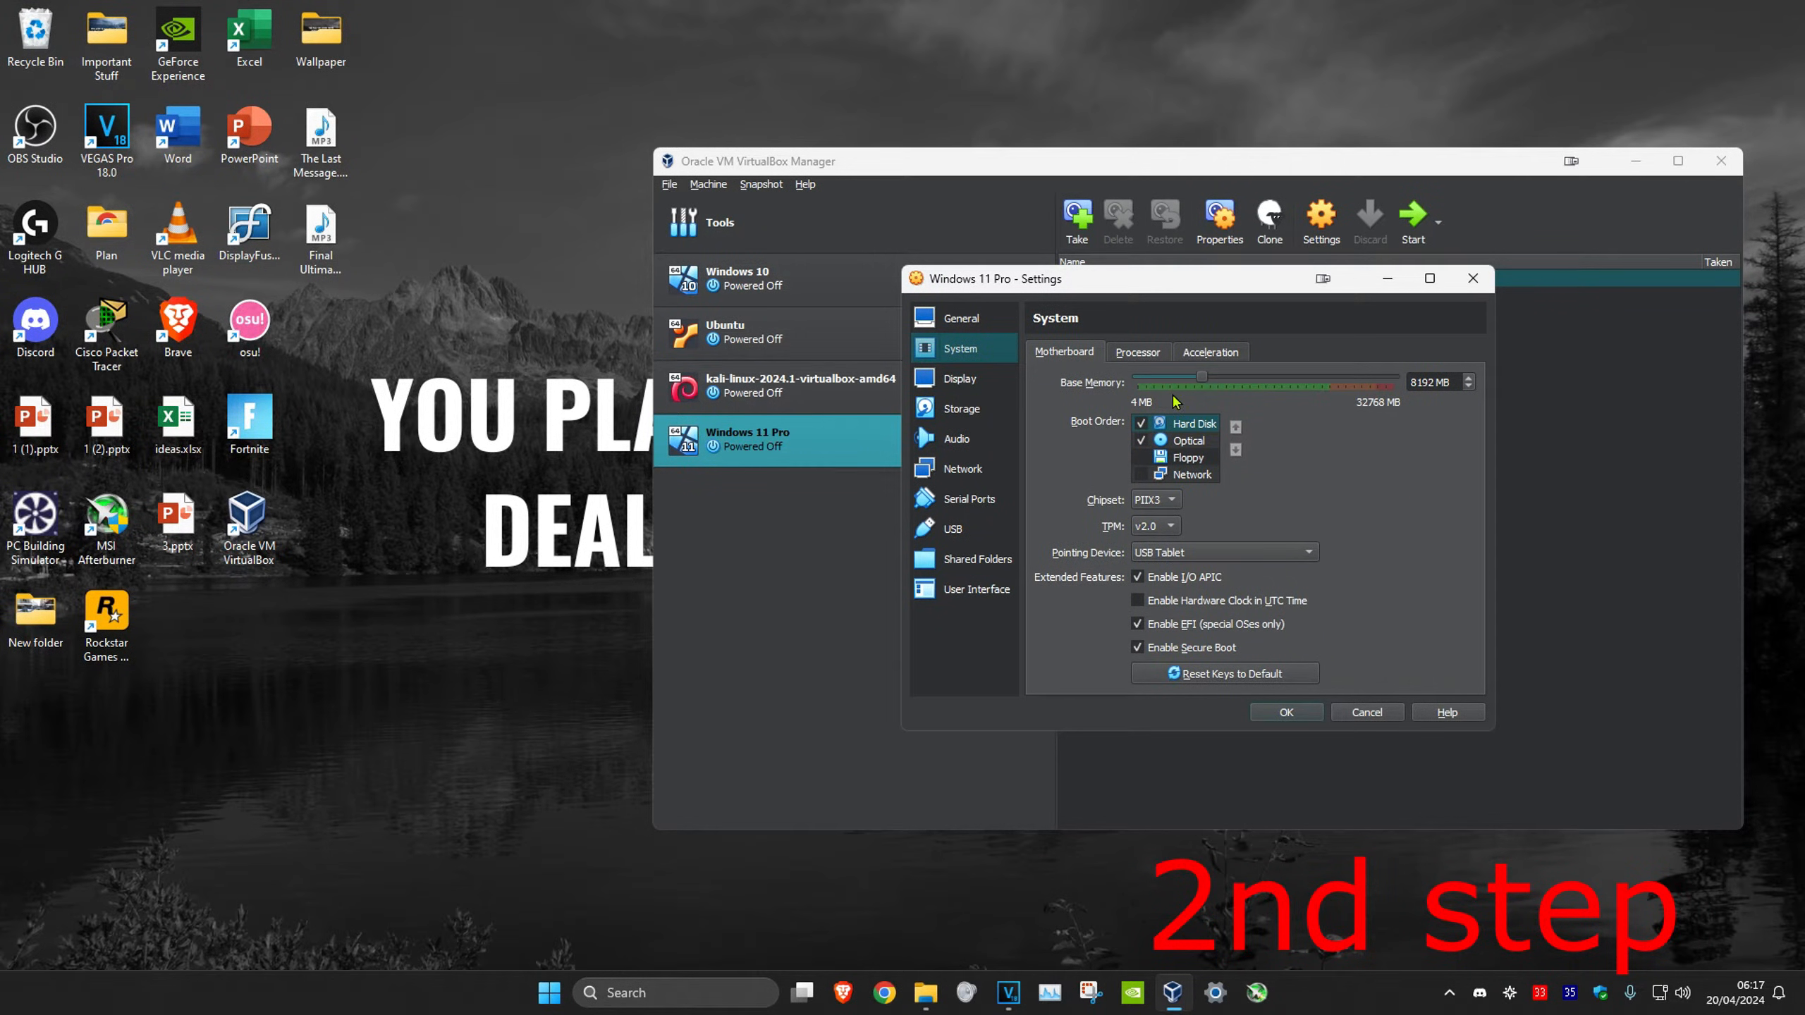
{"action": "mouse_move", "coordinate": [1242, 404]}
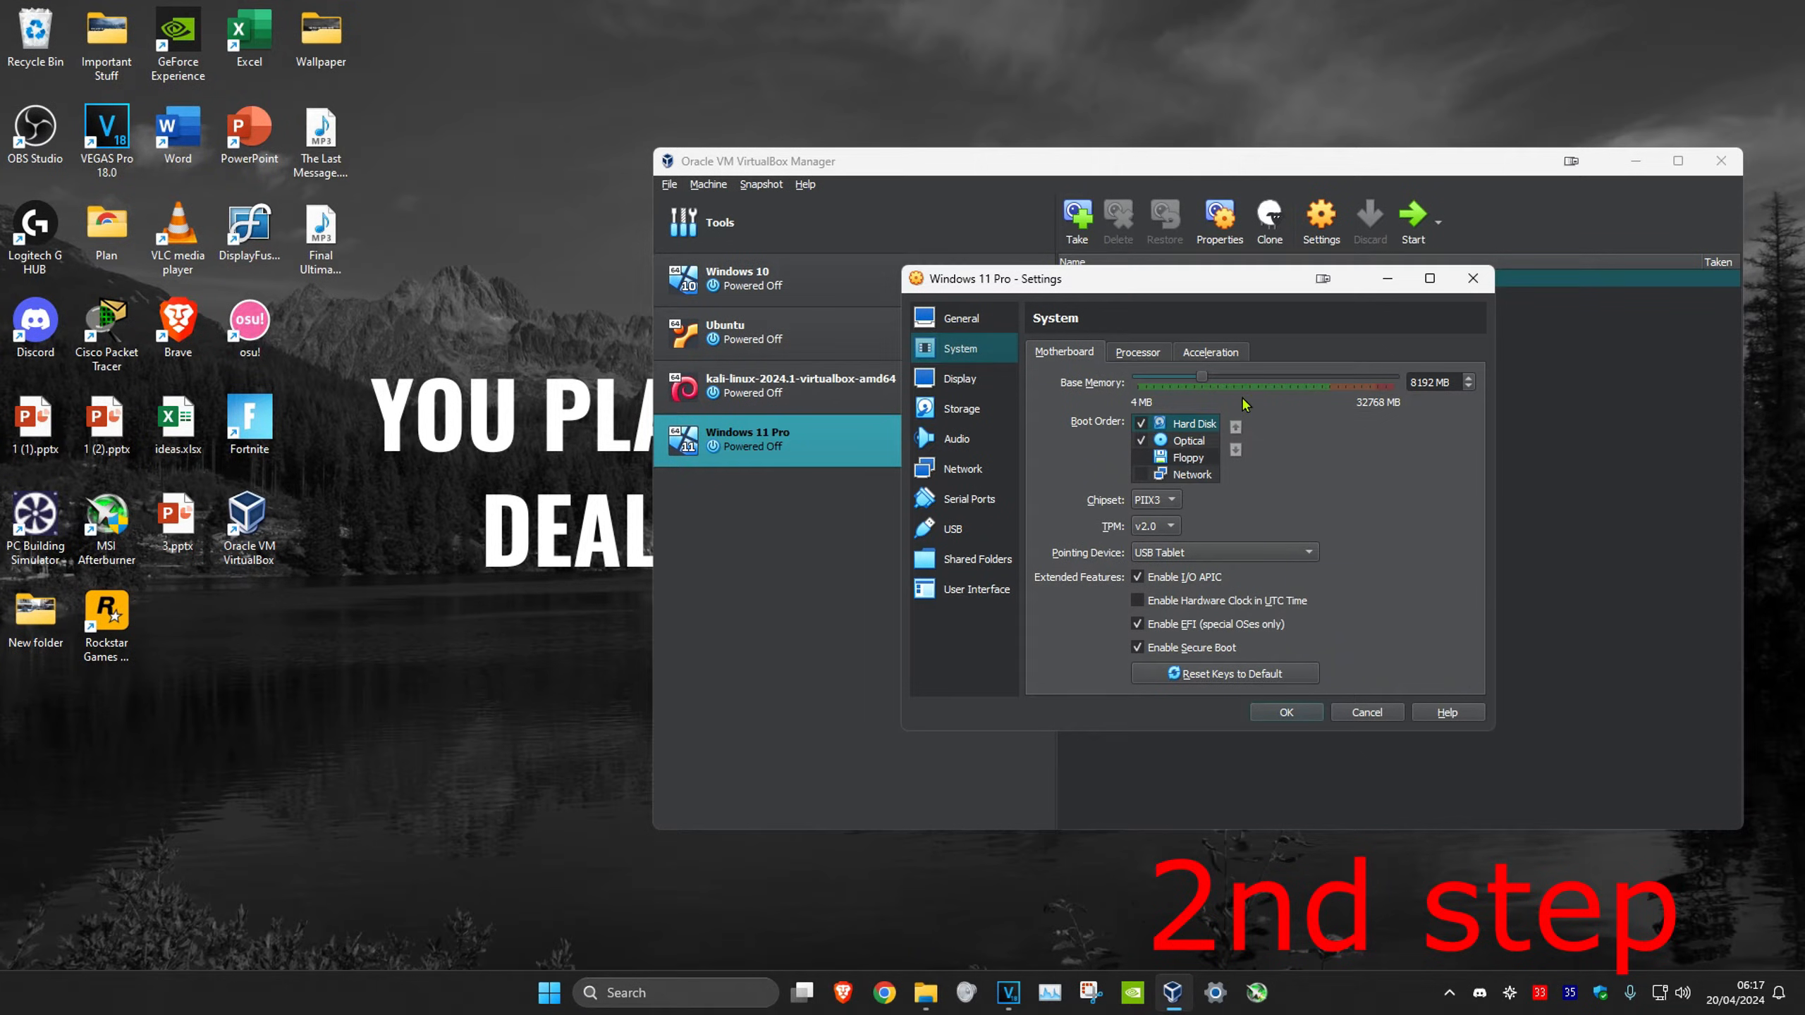
{"action": "left_click", "coordinate": [1138, 351]}
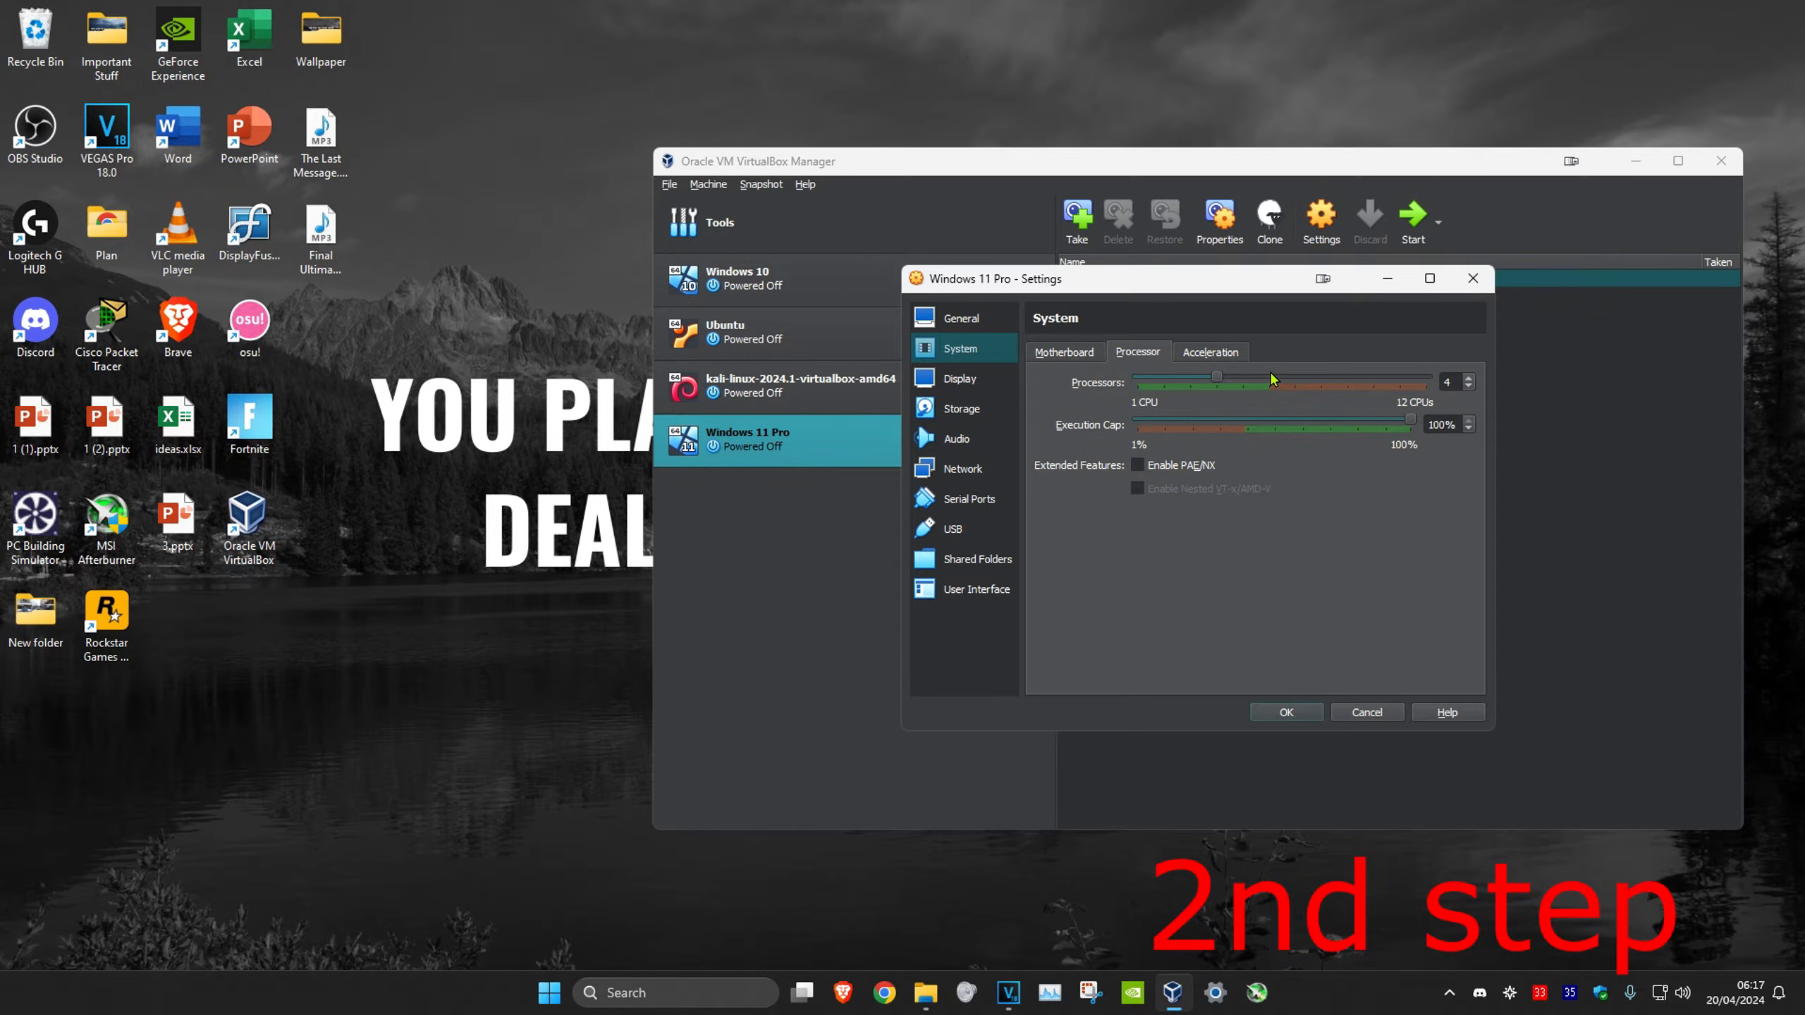
{"action": "mouse_move", "coordinate": [1148, 373]}
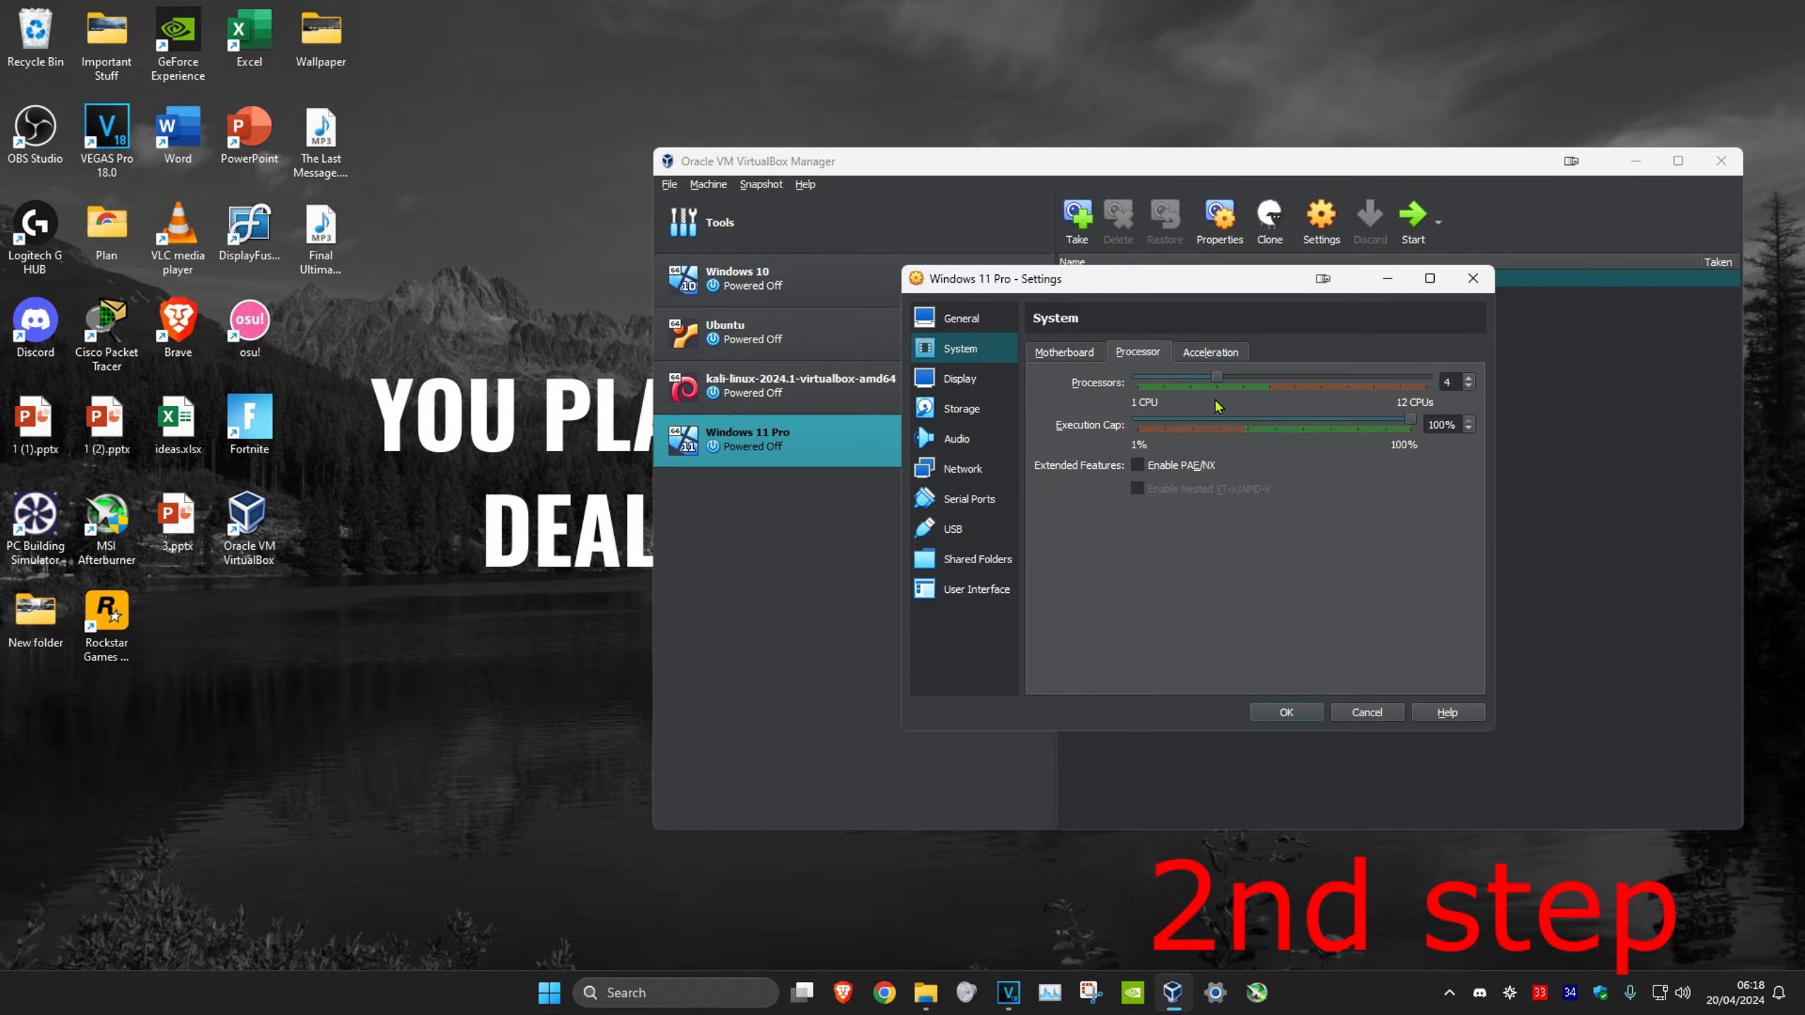
{"action": "mouse_move", "coordinate": [1347, 698]}
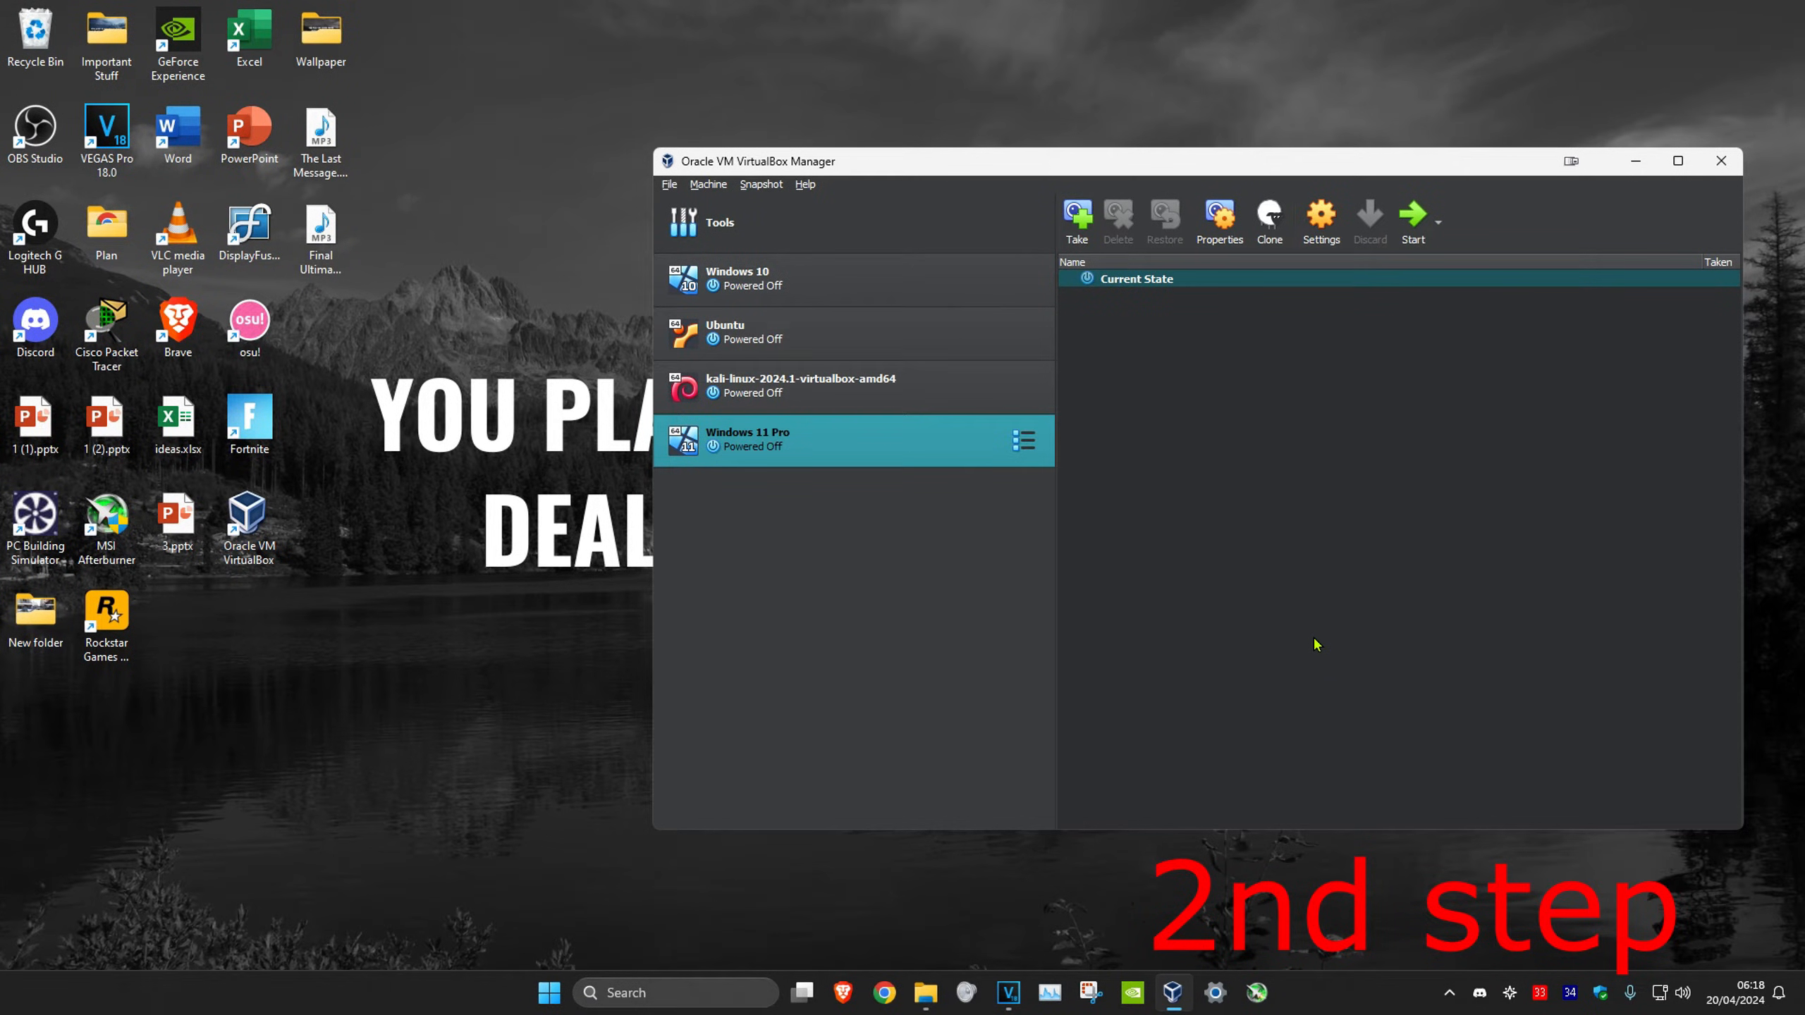
{"action": "mouse_move", "coordinate": [1413, 220]}
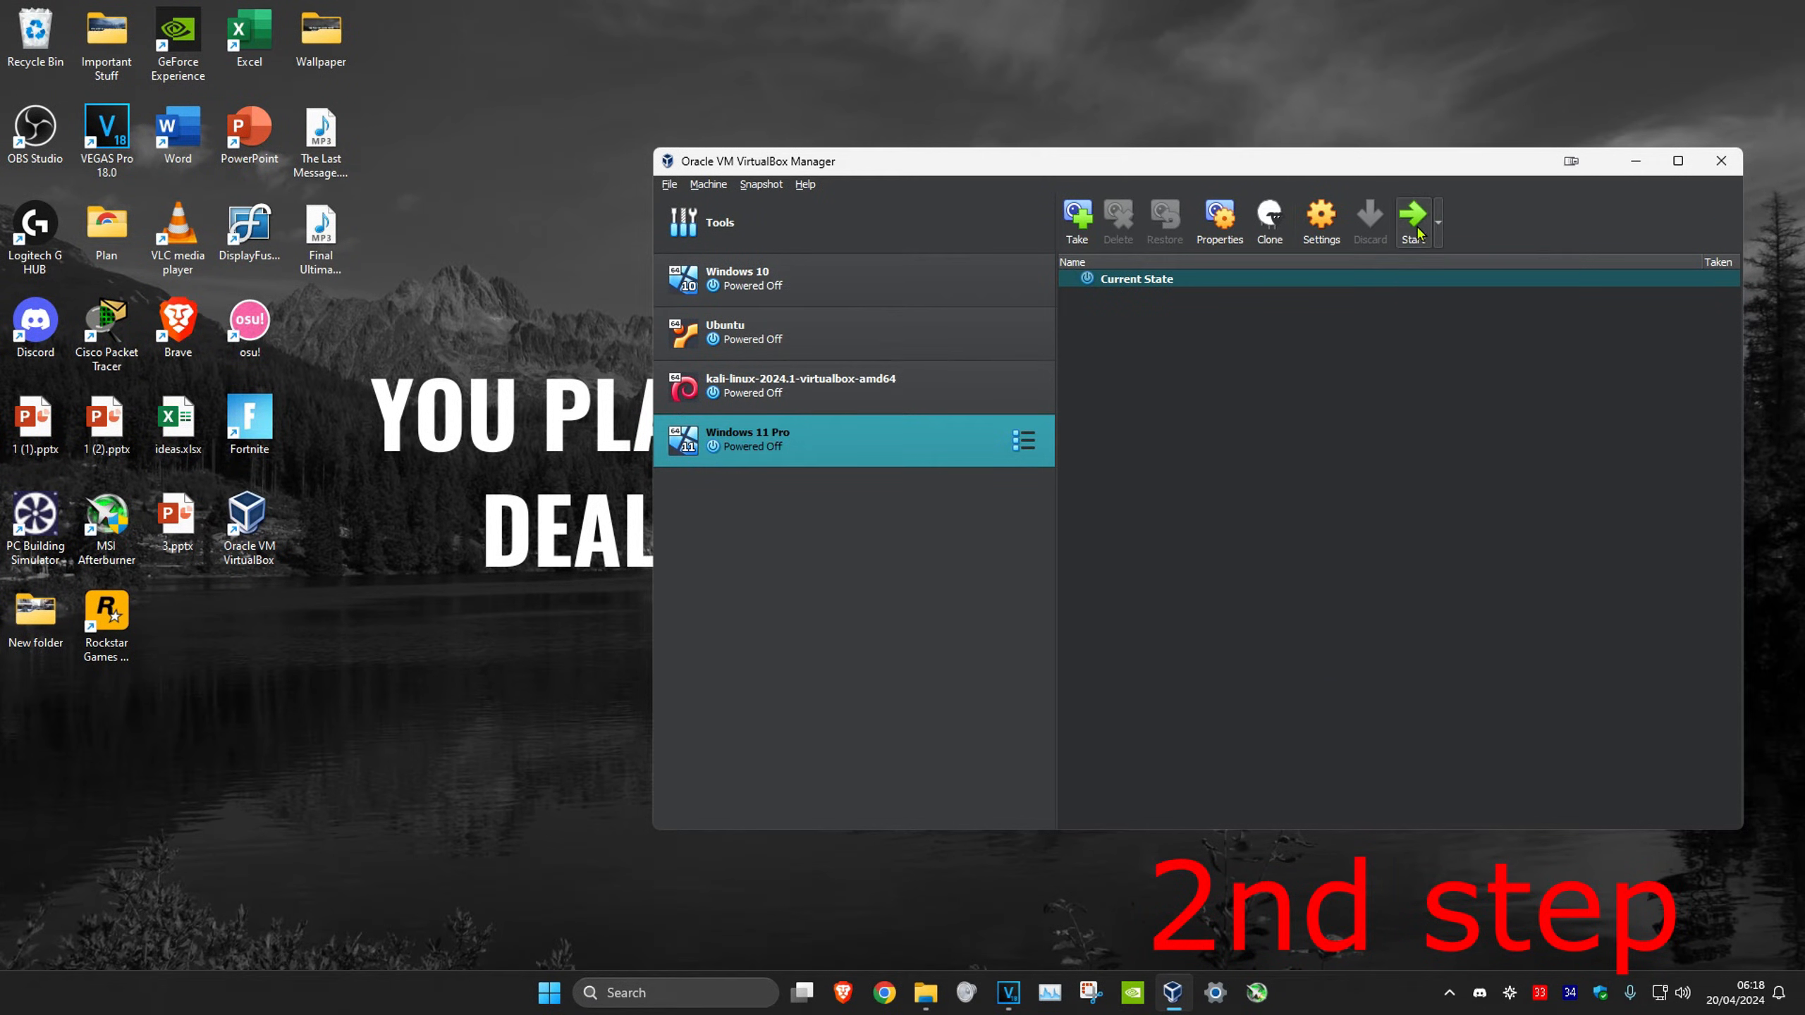
{"action": "left_click", "coordinate": [1412, 221]}
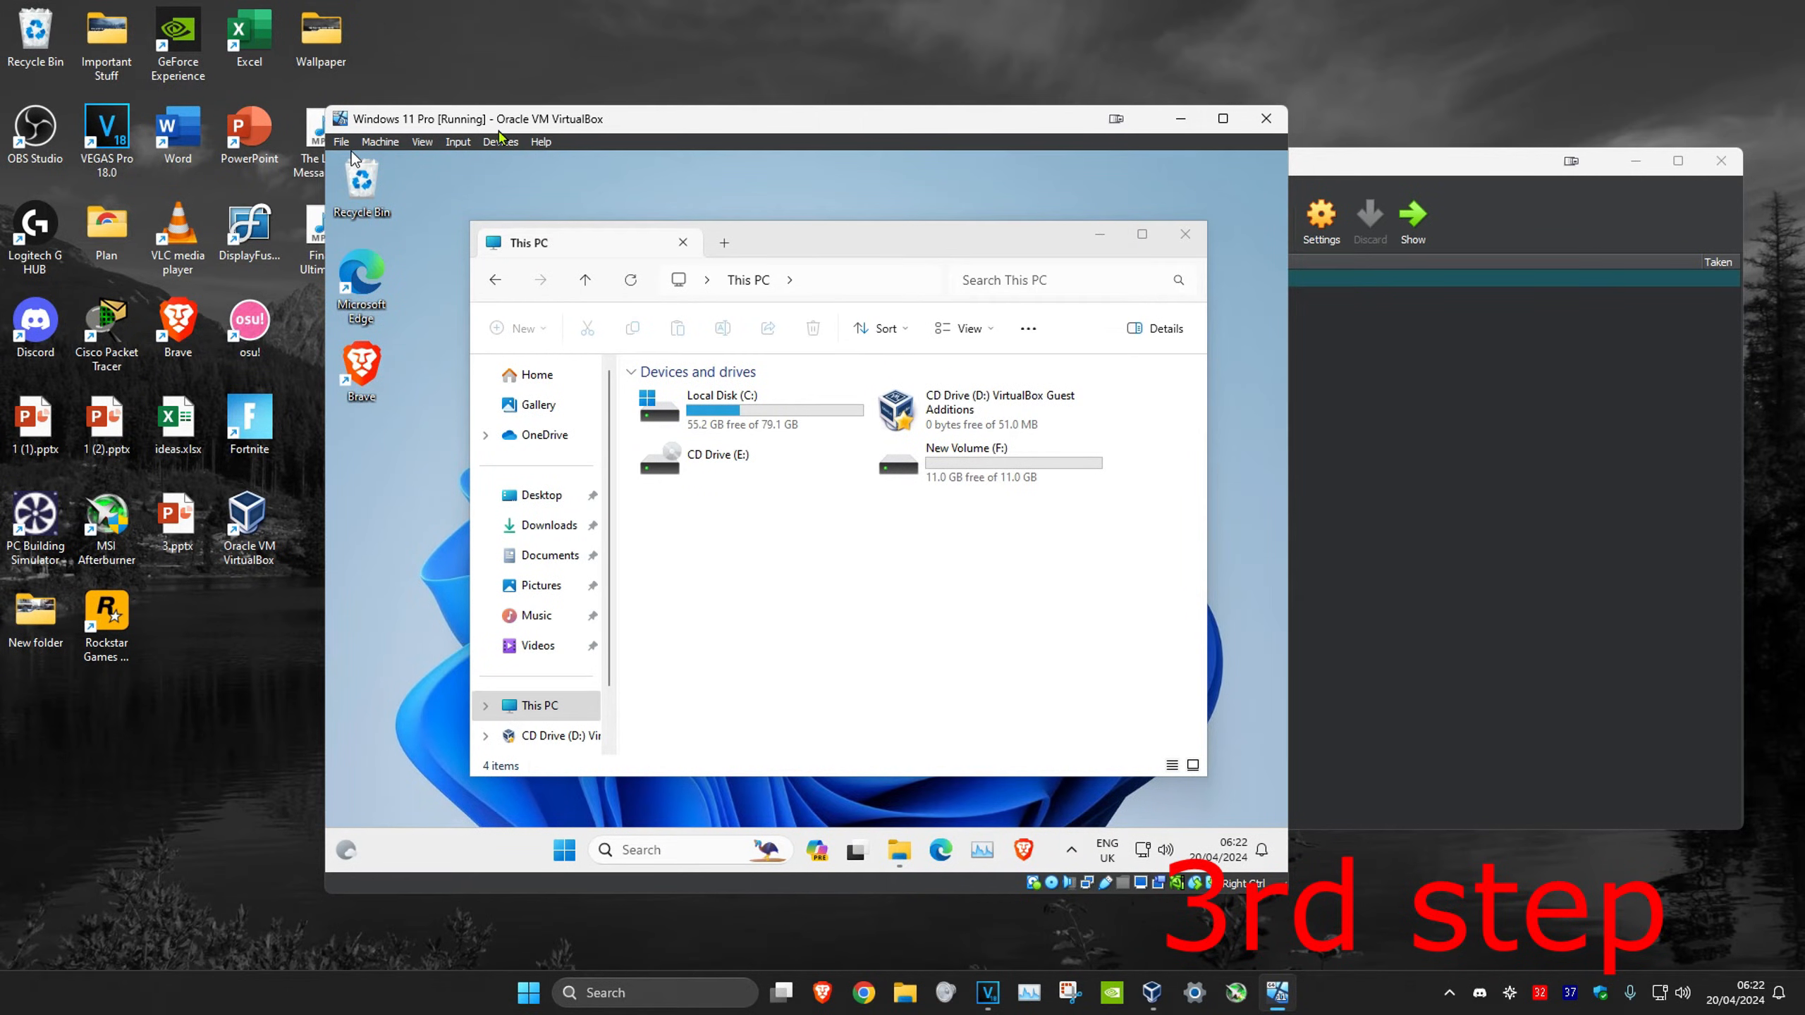
{"action": "mouse_move", "coordinate": [564, 167]}
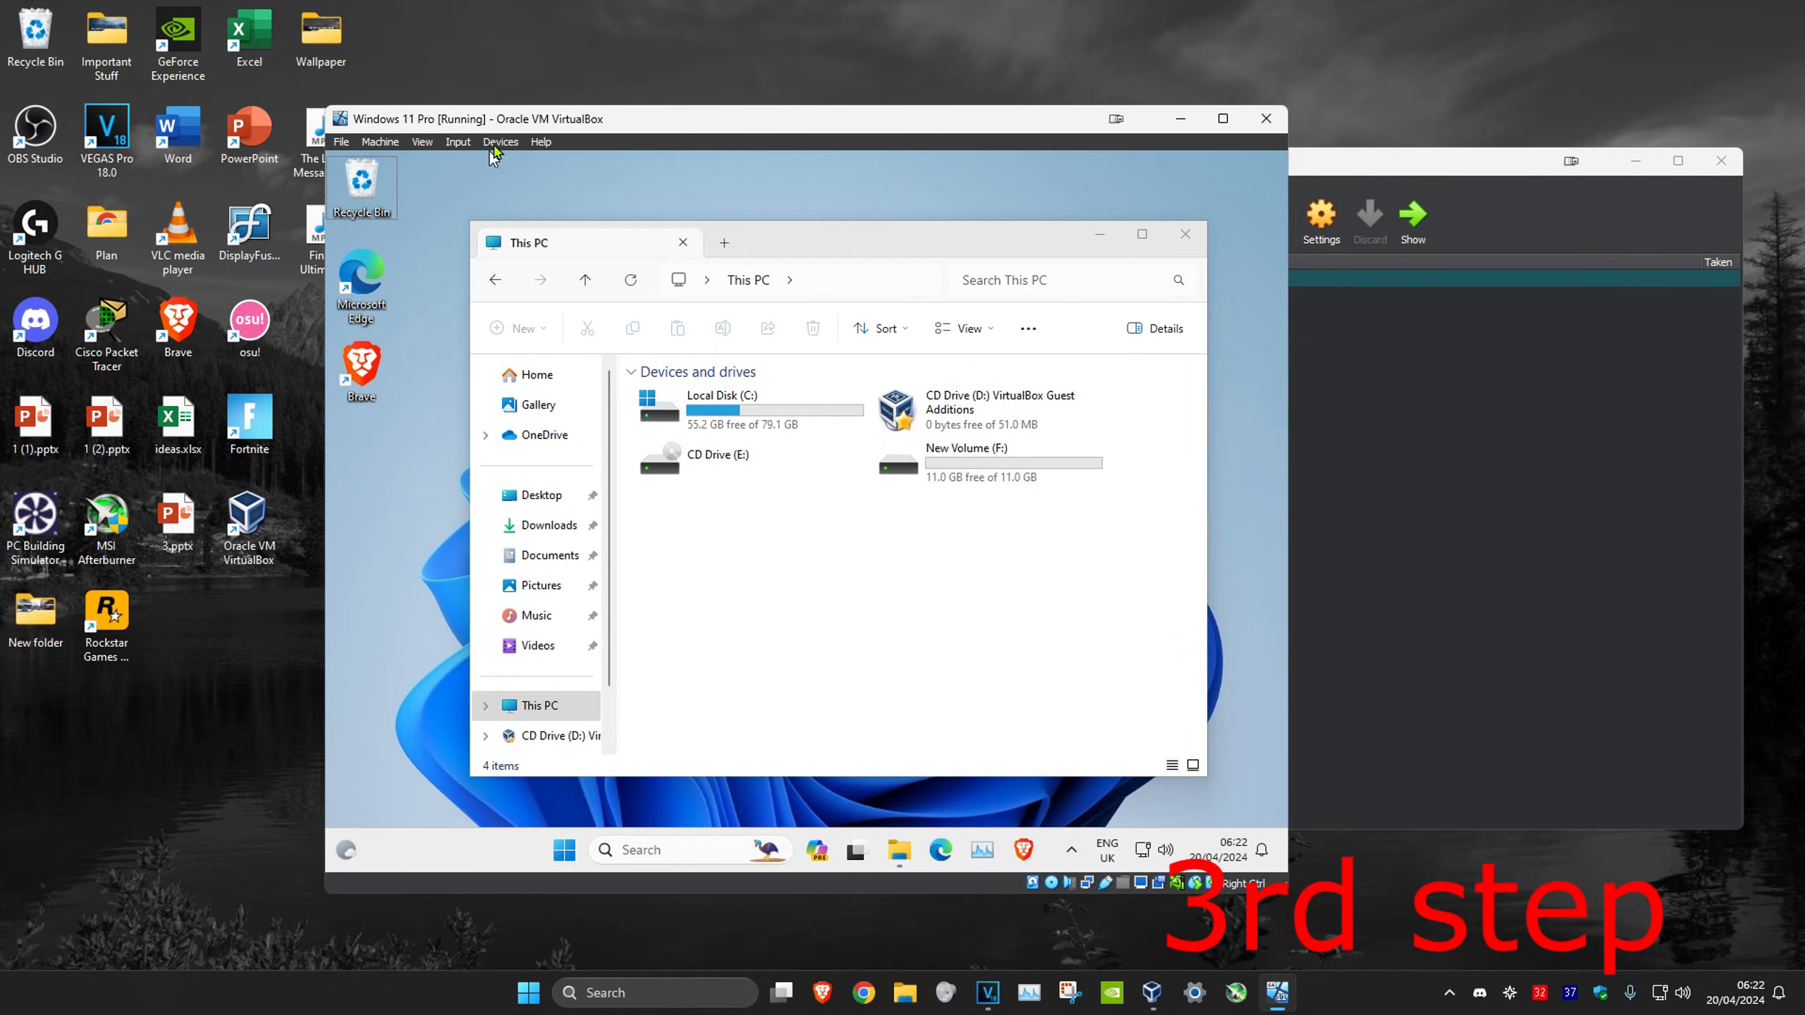
- Insert the Guest Additions CD image via the VM's Devices menu
{"action": "left_click", "coordinate": [499, 141]}
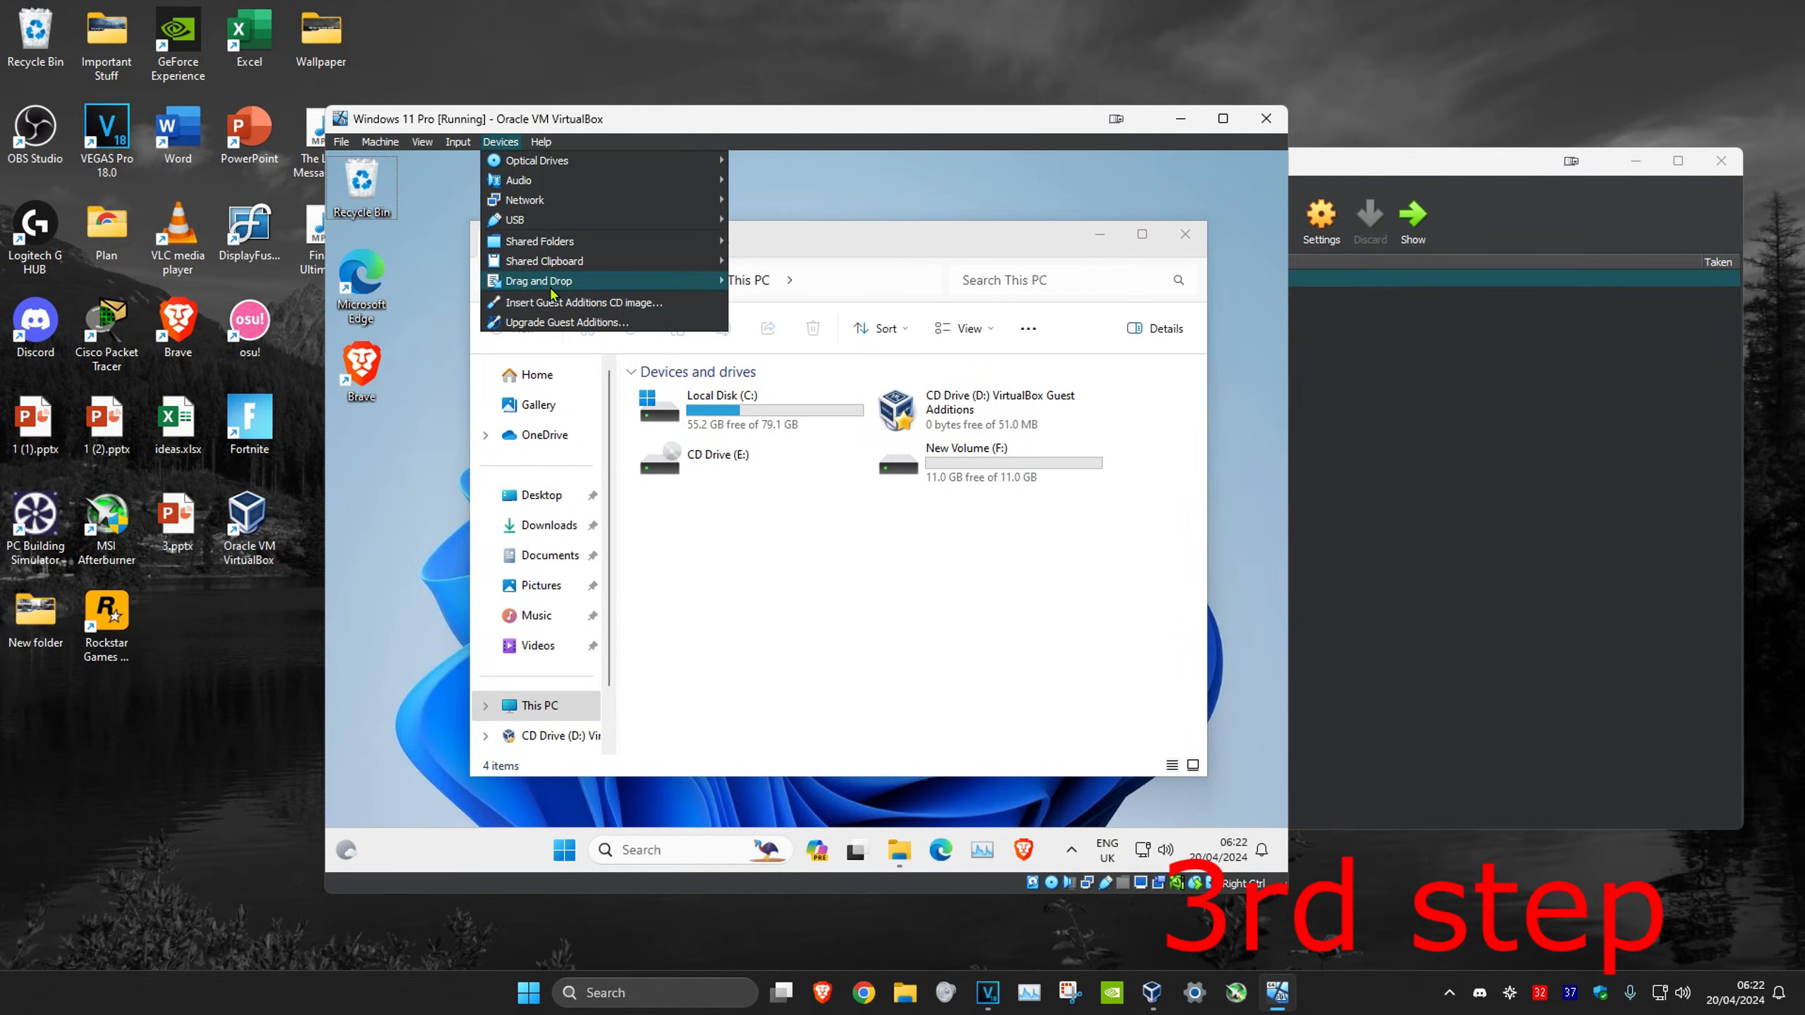
{"action": "mouse_move", "coordinate": [564, 302]}
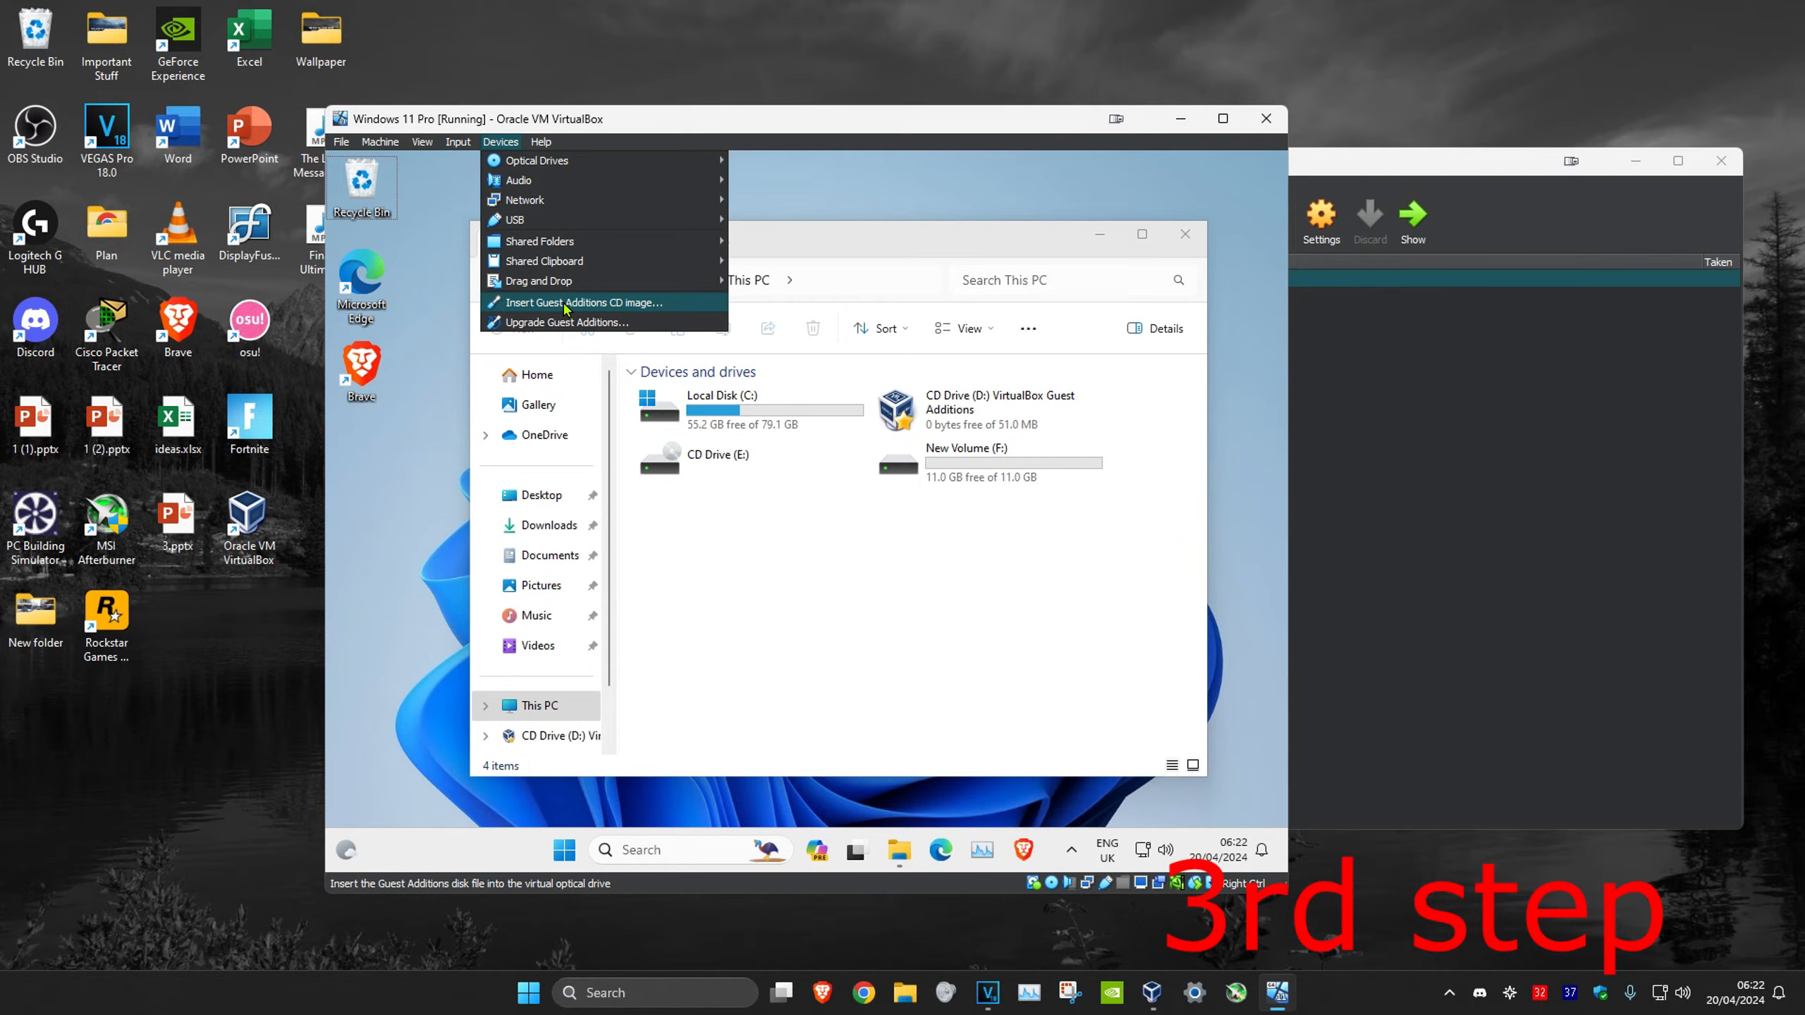
{"action": "left_click", "coordinate": [580, 301]}
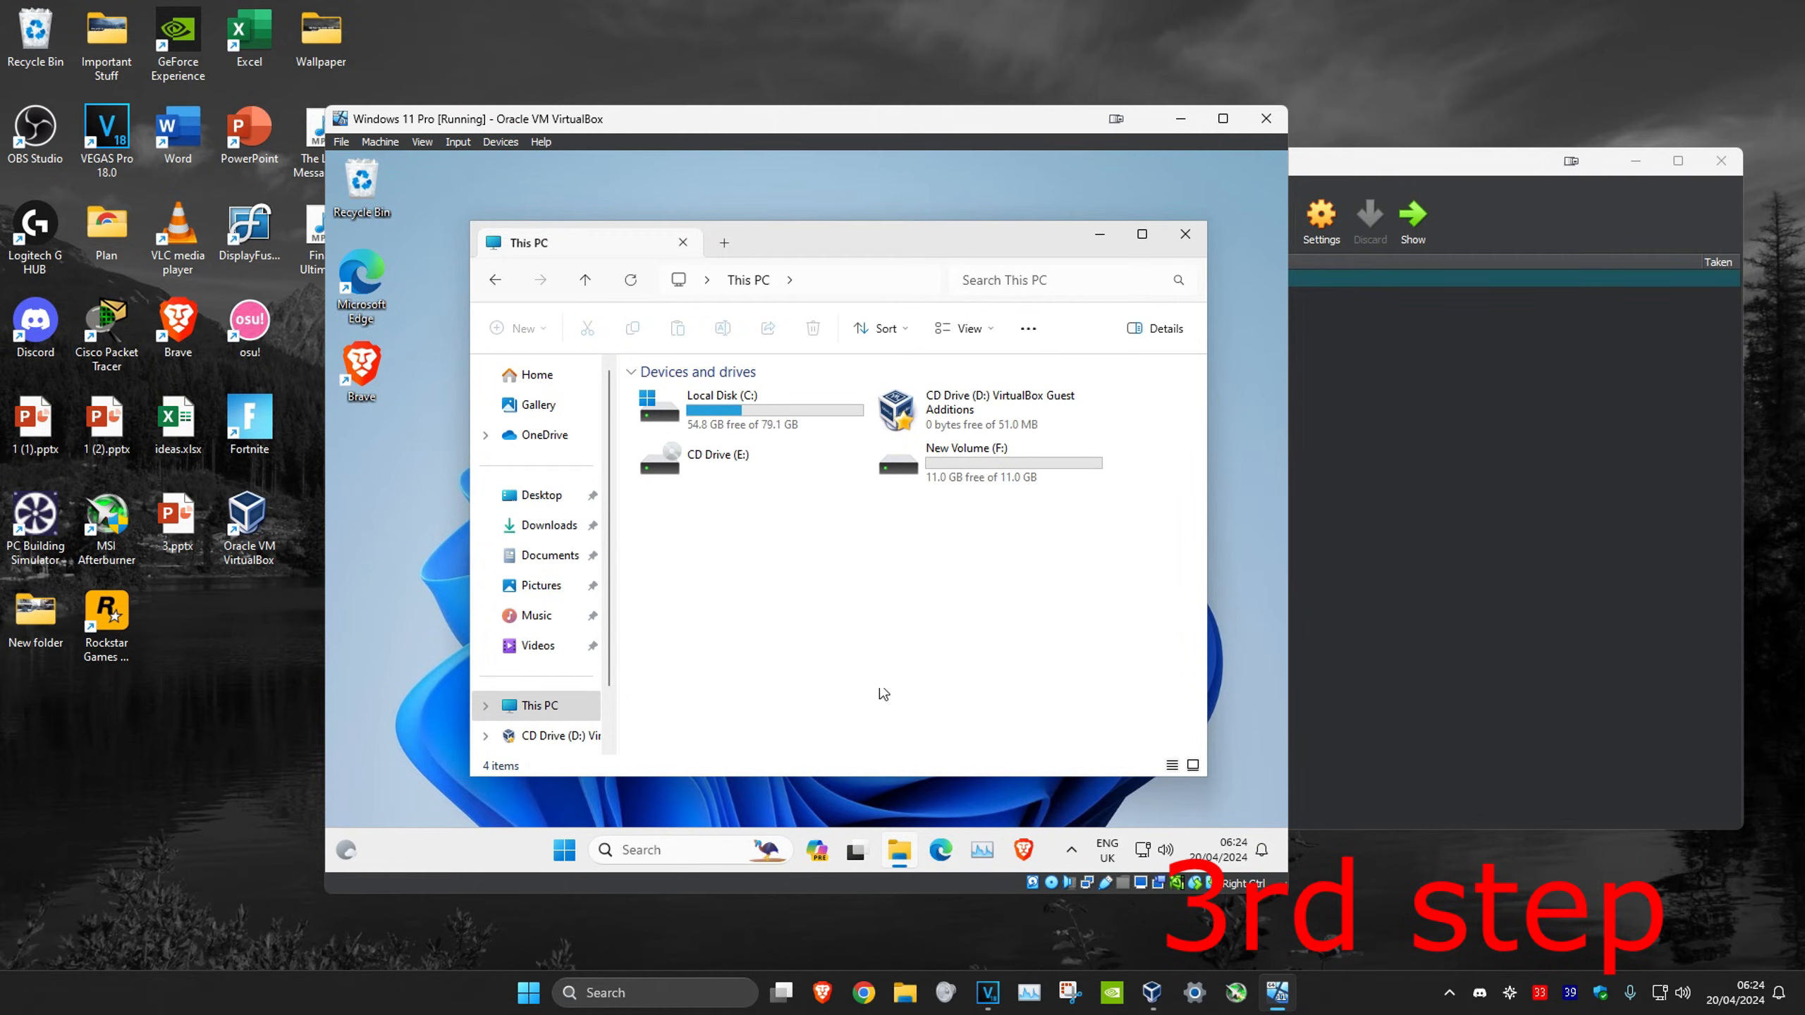
{"action": "mouse_move", "coordinate": [735, 643]}
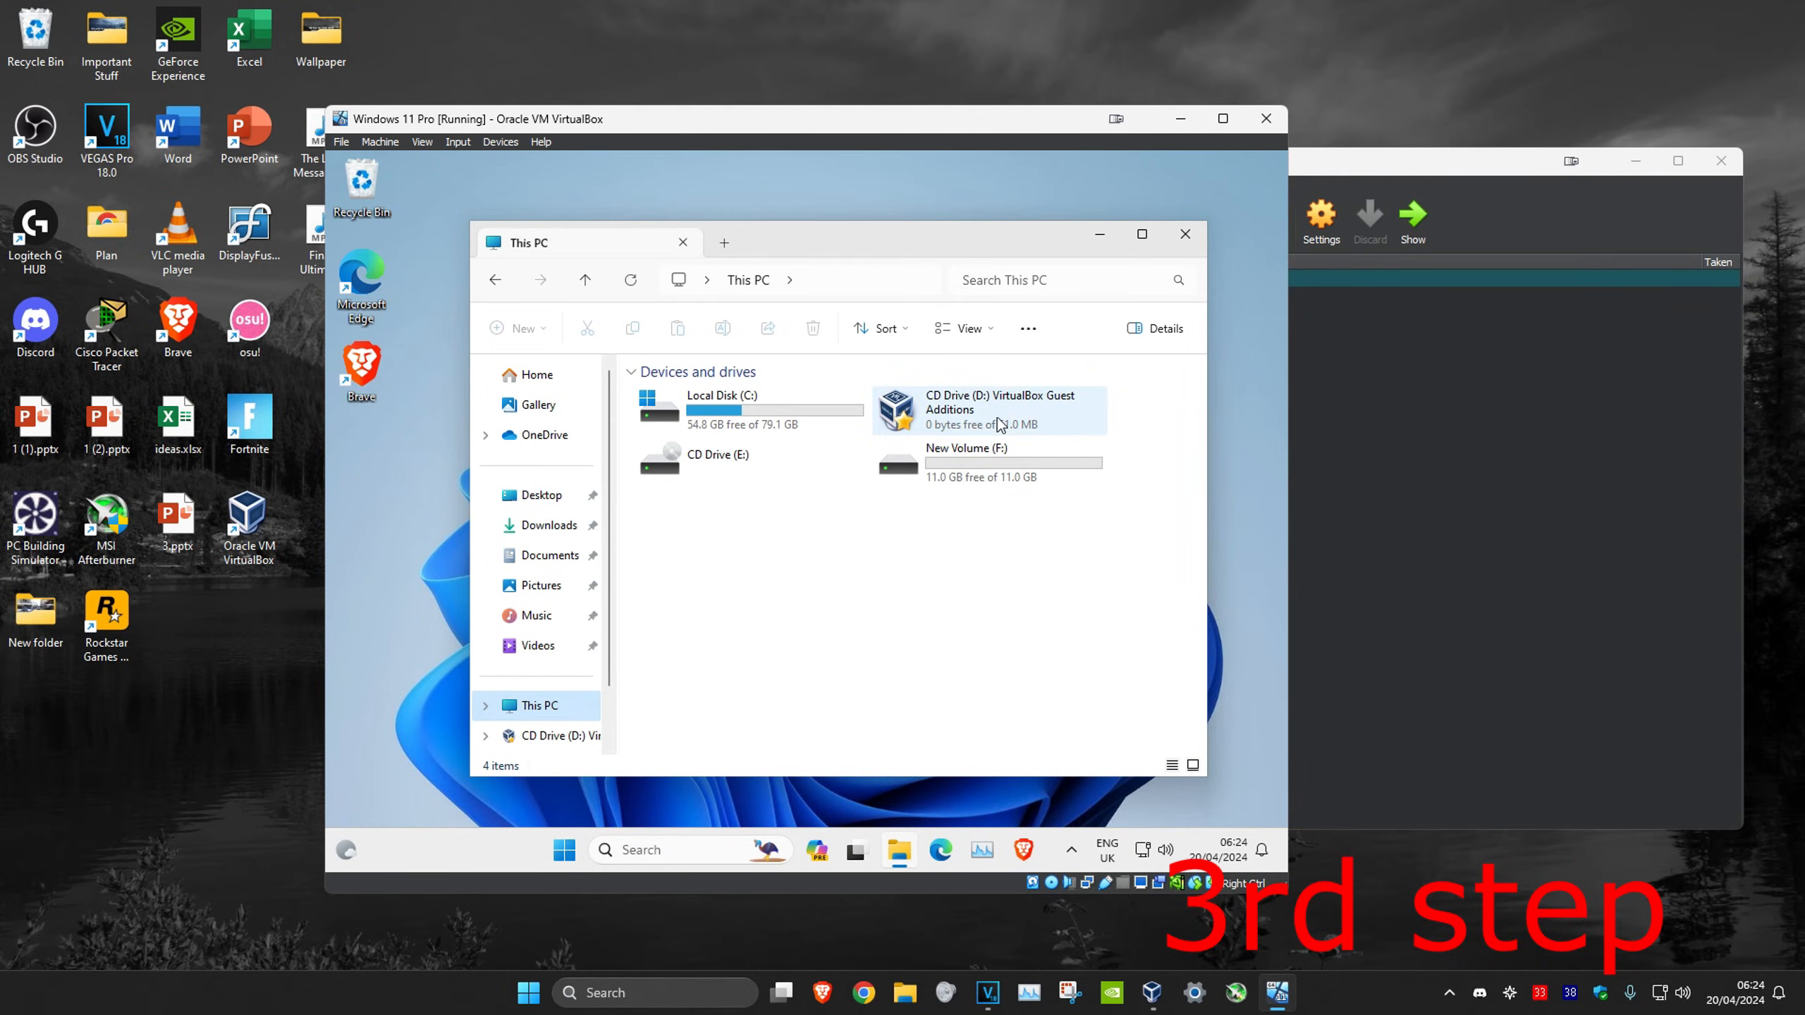
{"action": "mouse_move", "coordinate": [974, 423]}
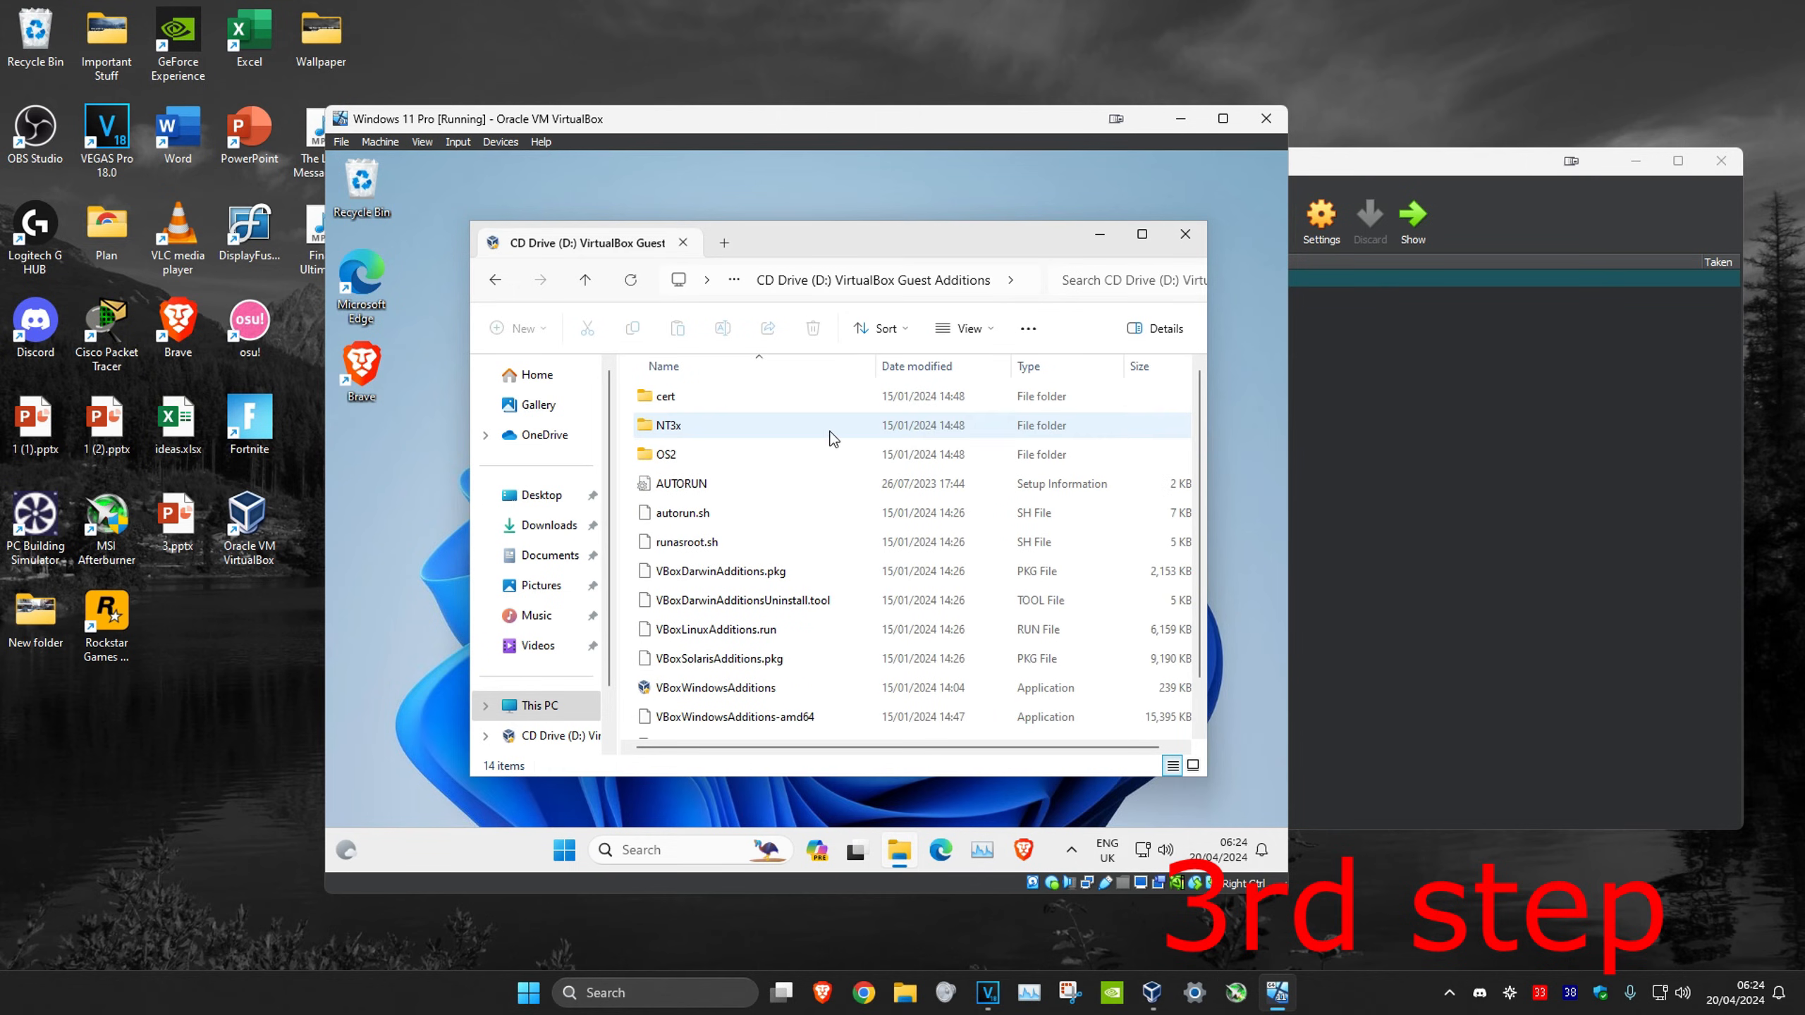
- Launch the VBoxWindowsAdditions-amd64 installer from the Guest Additions CD drive
{"action": "scroll", "scroll_direction": "down", "scroll_amount": 3}
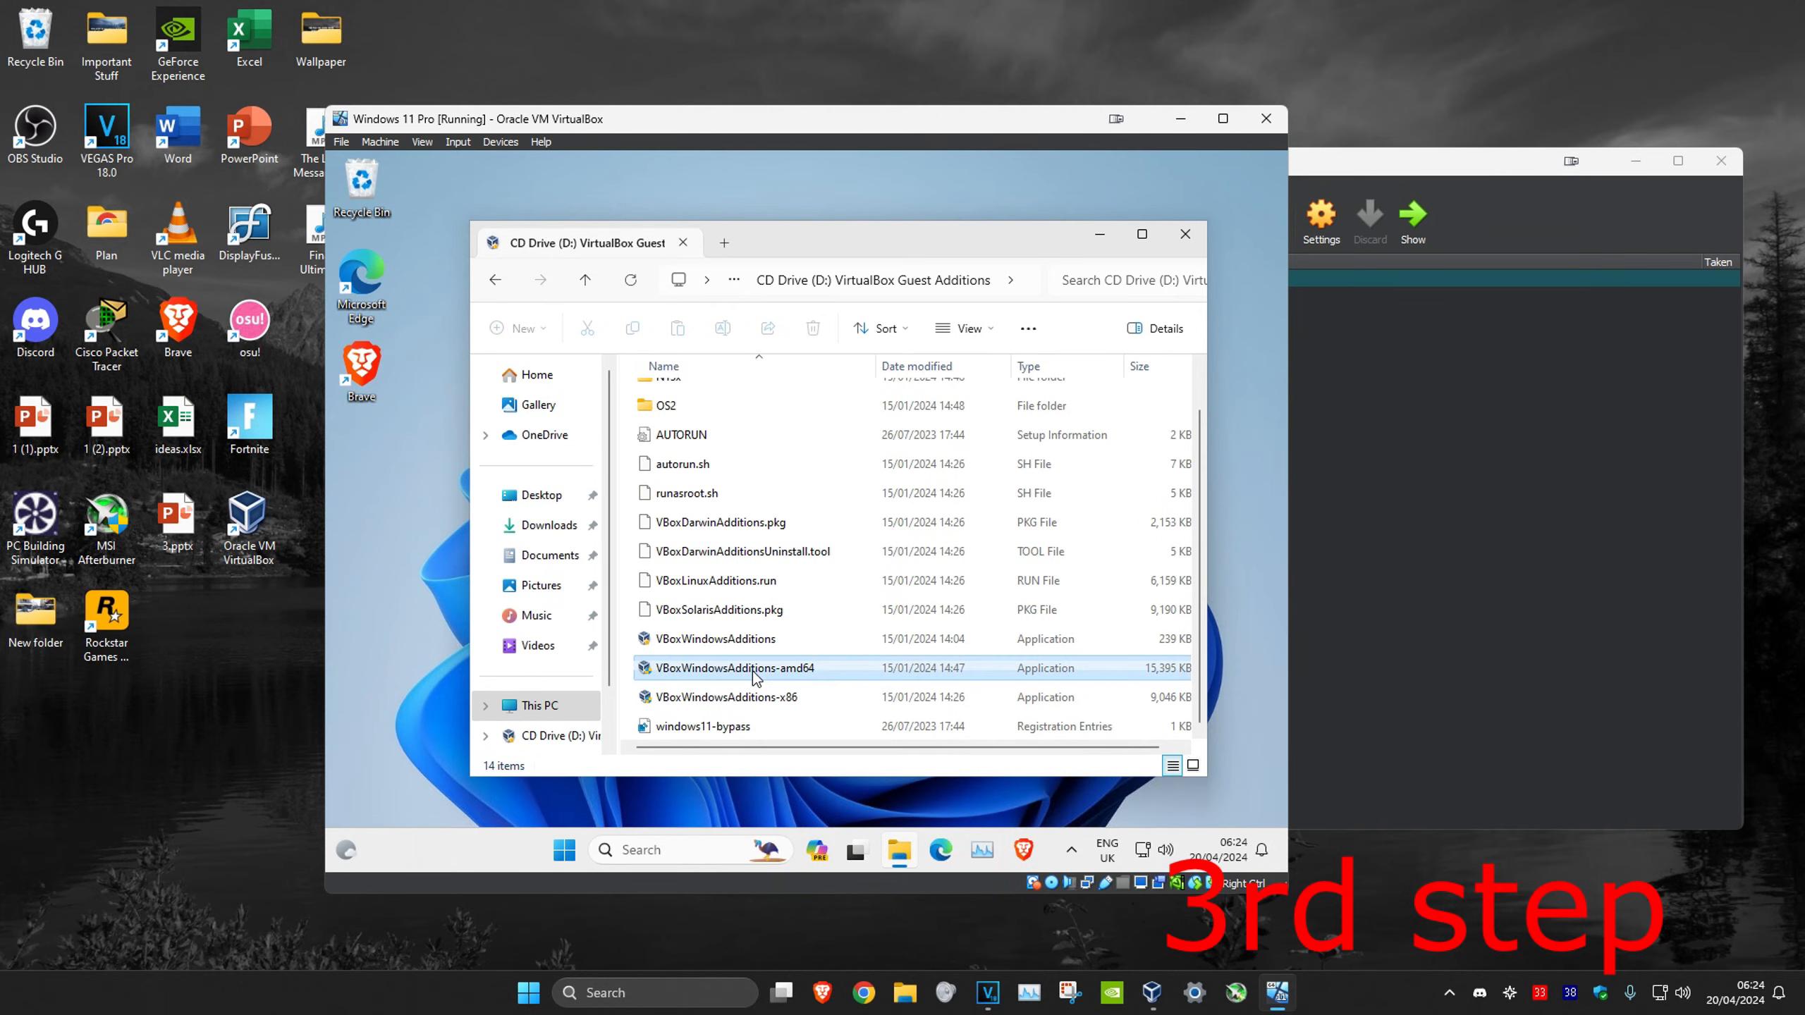
{"action": "left_click", "coordinate": [730, 667]}
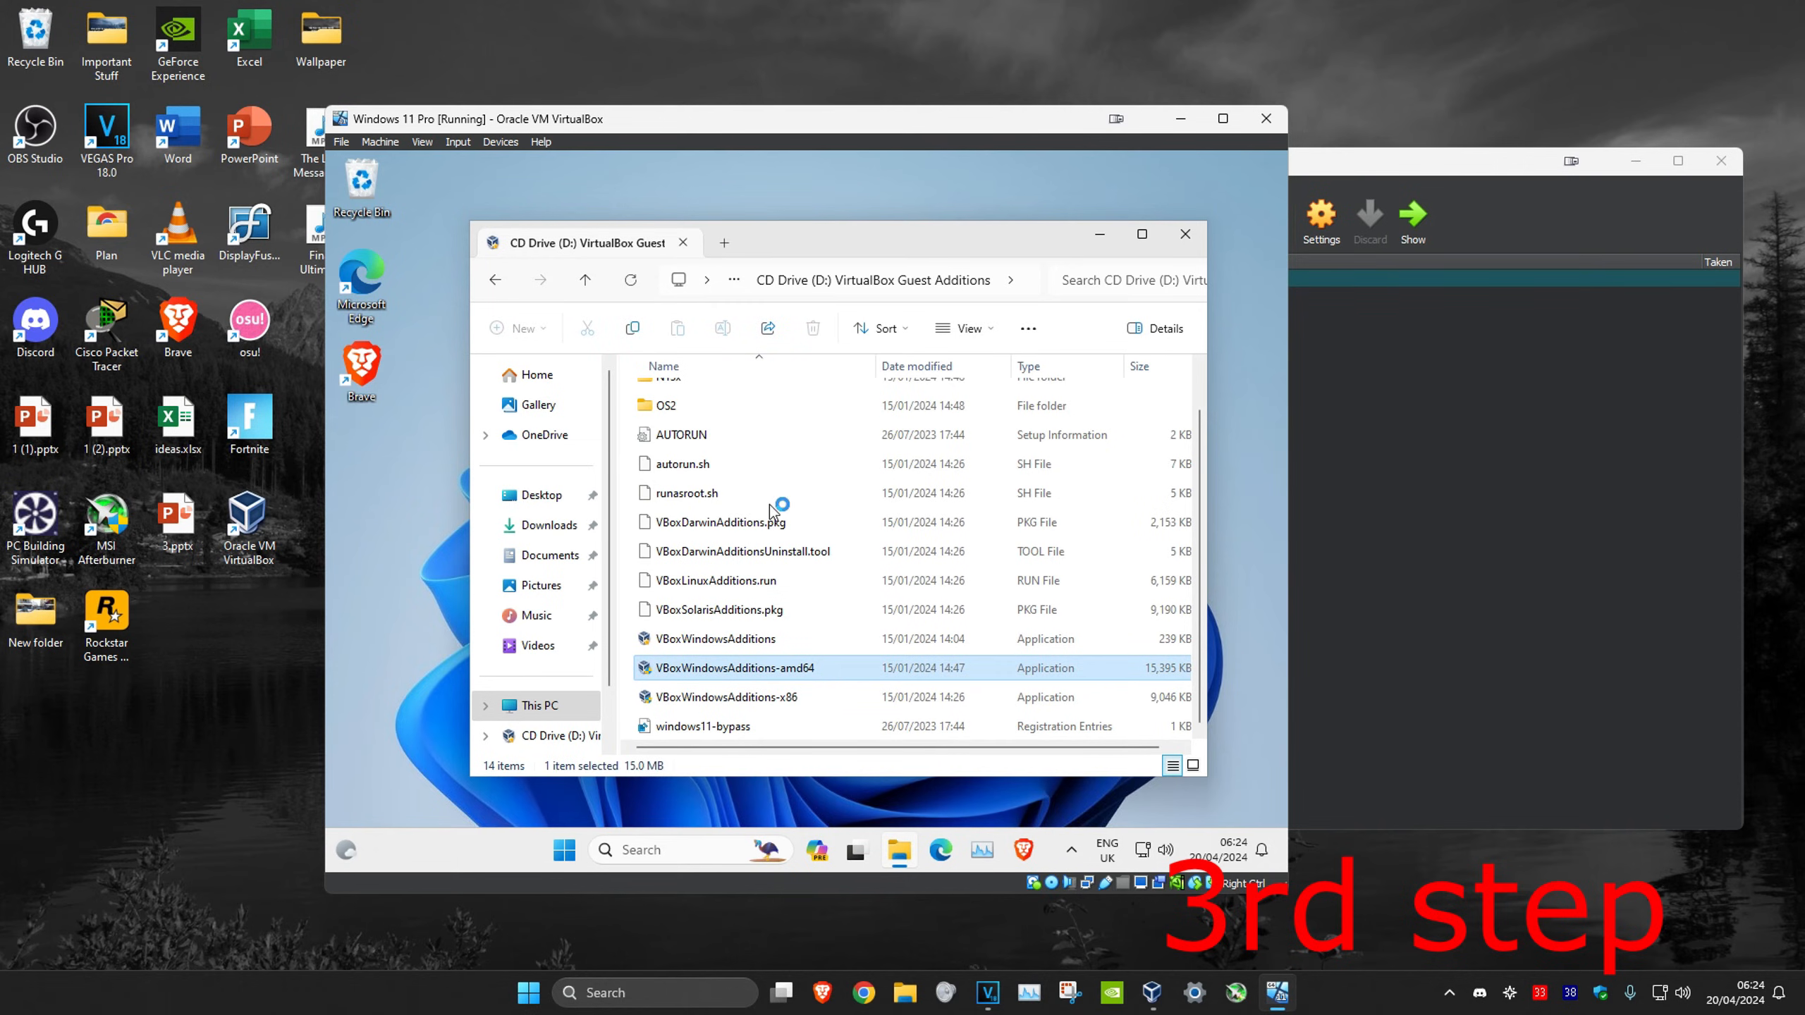
{"action": "double_click", "coordinate": [729, 667]}
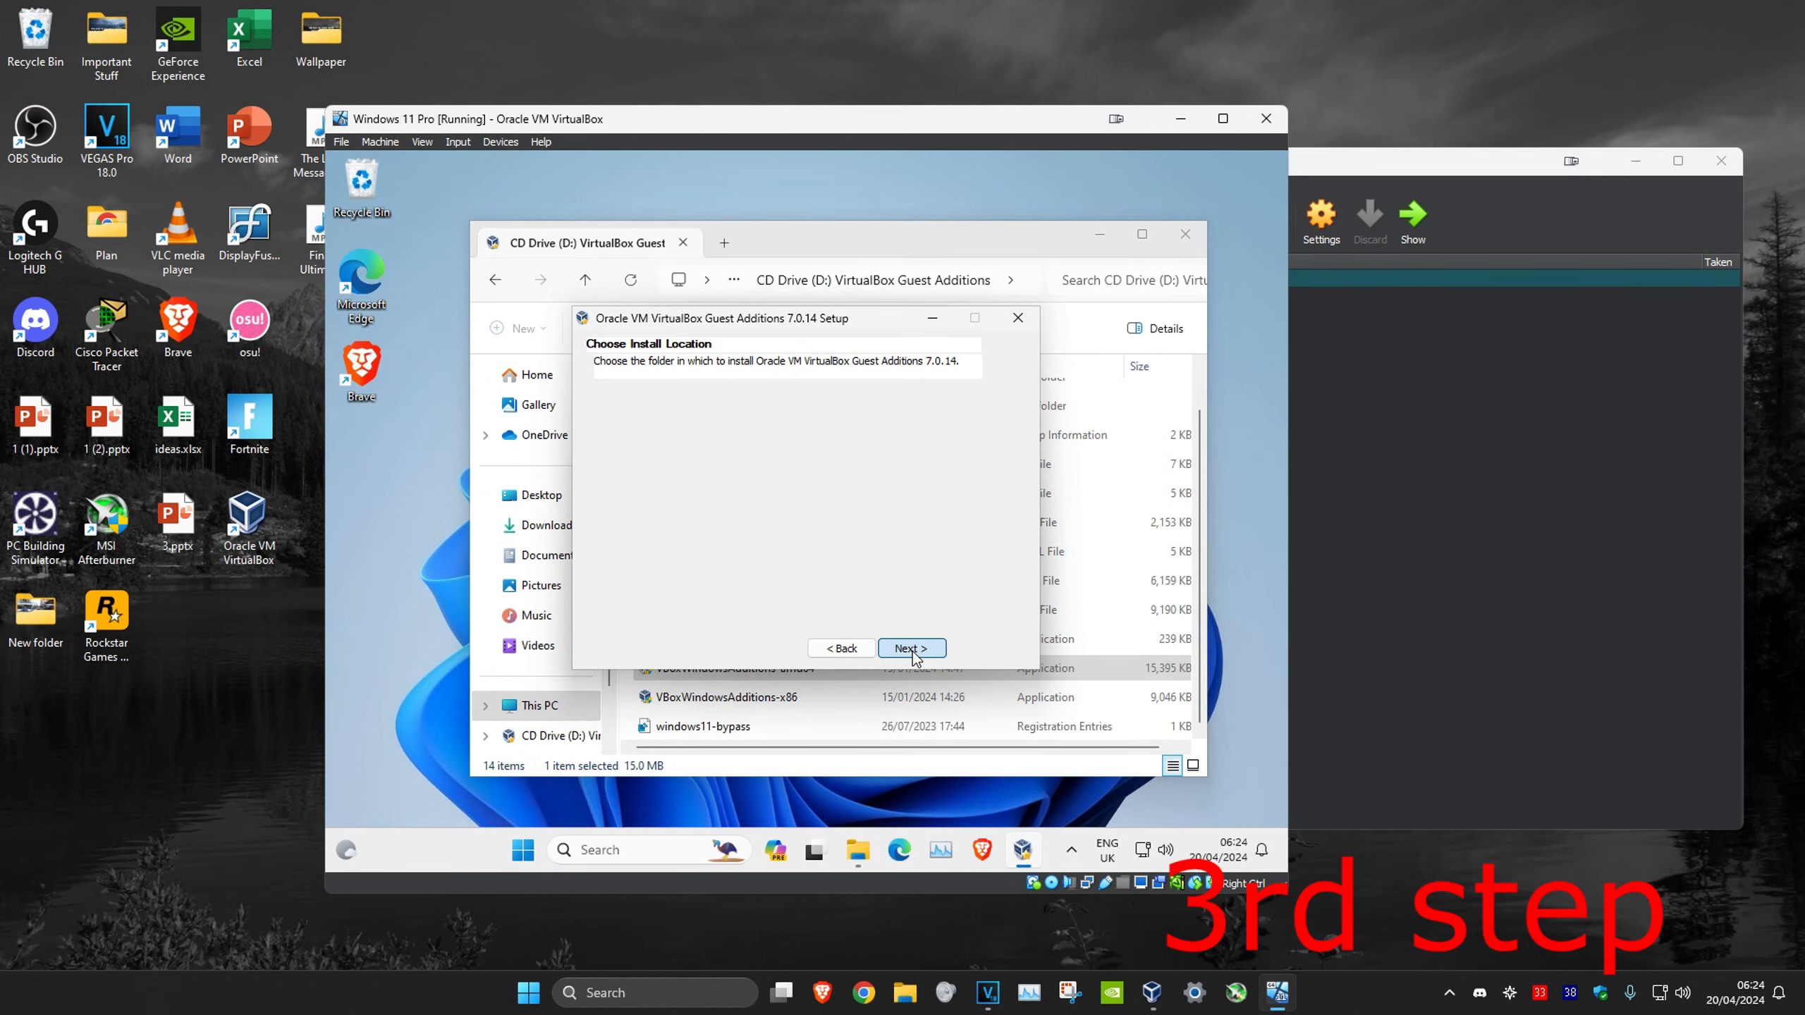
- Install Guest Additions 7.0.14 to the default folder and reboot the Windows 11 VM
{"action": "left_click", "coordinate": [911, 647]}
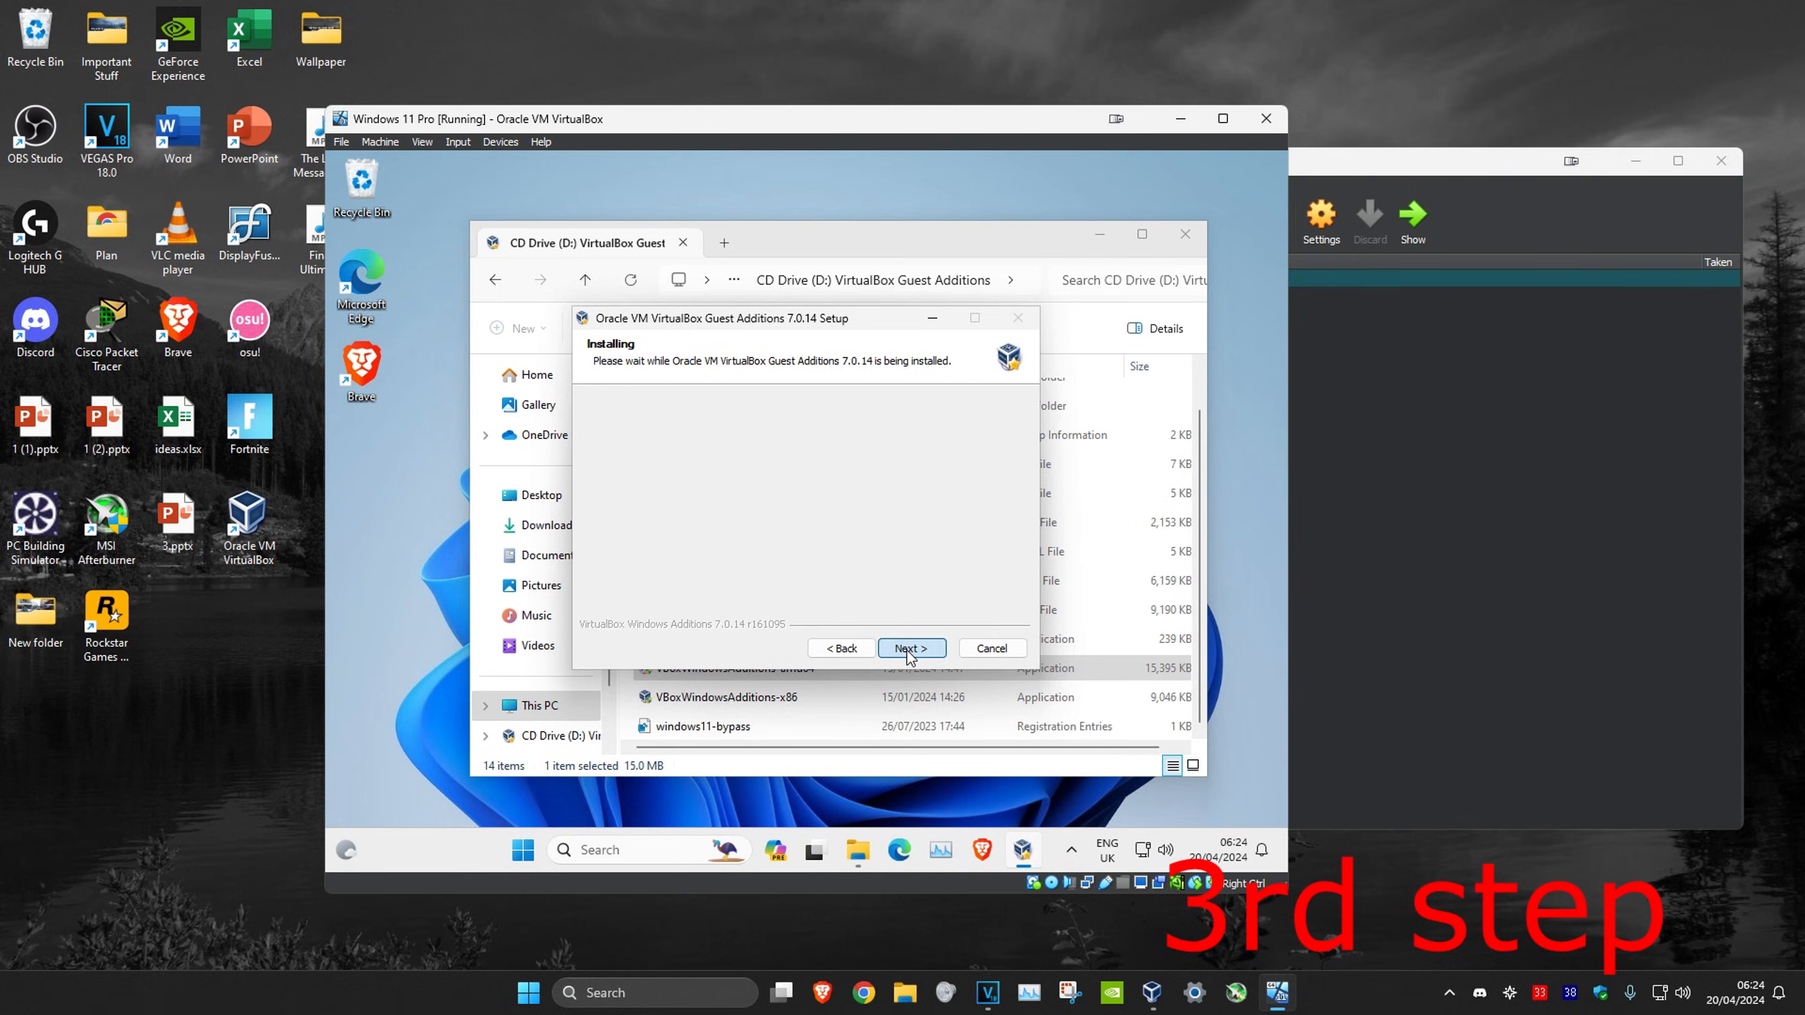
{"action": "left_click", "coordinate": [909, 648]}
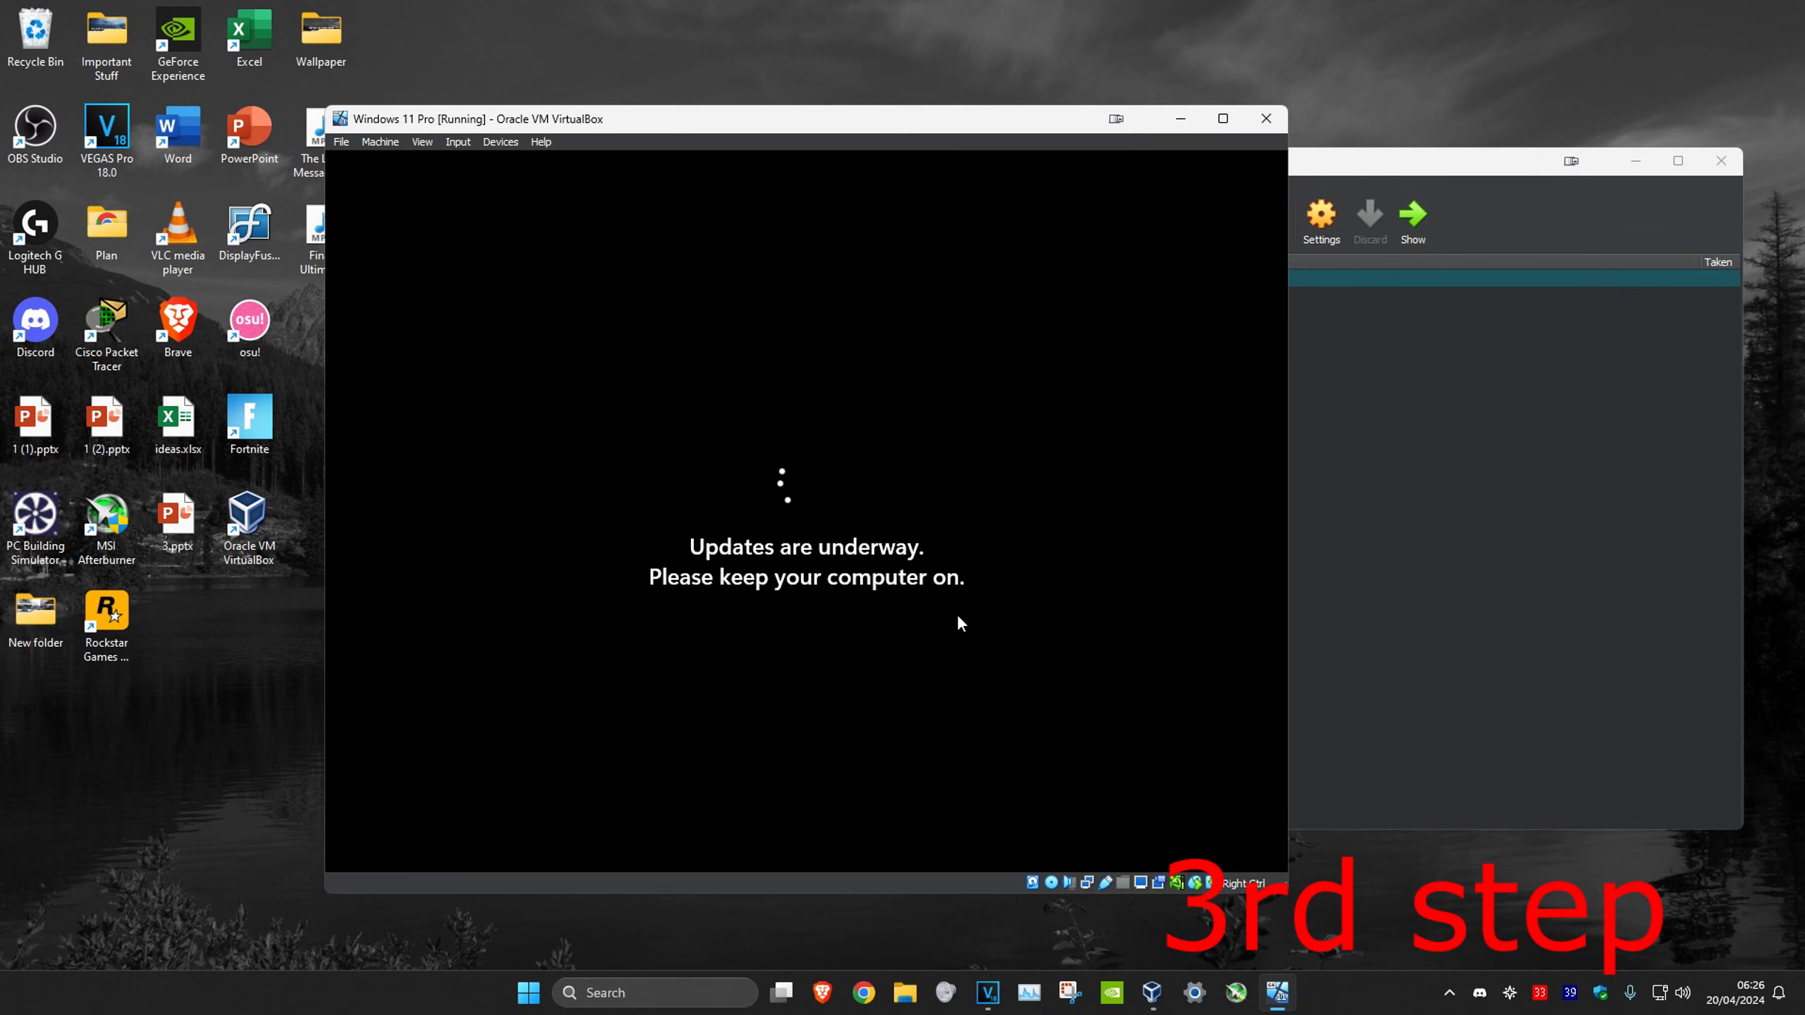